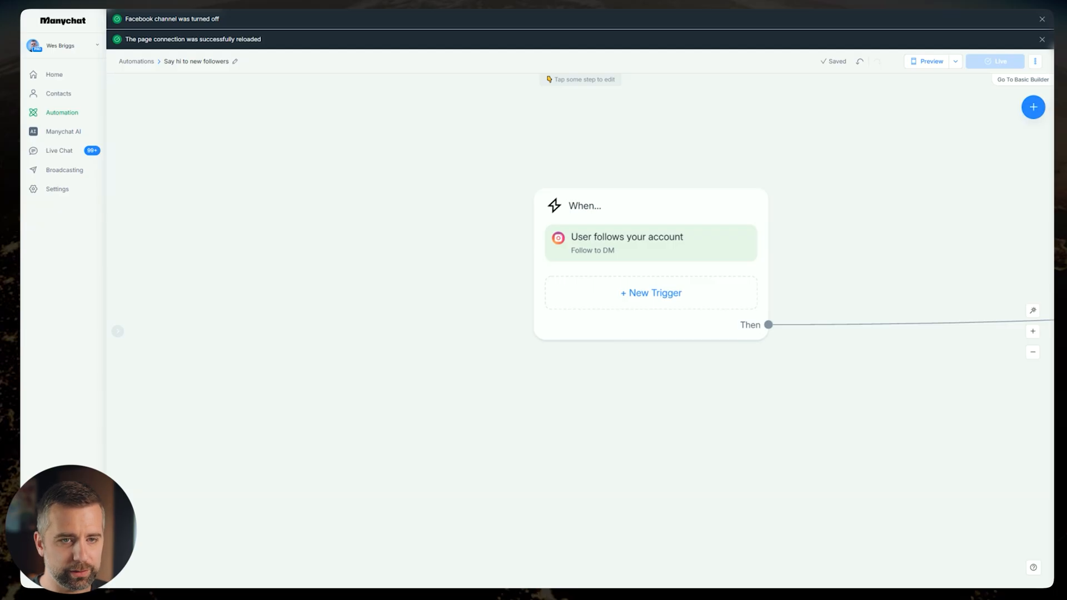
Browse the templates and pick 'Say hi to new followers'.
{"action": "left_click", "coordinate": [54, 74]}
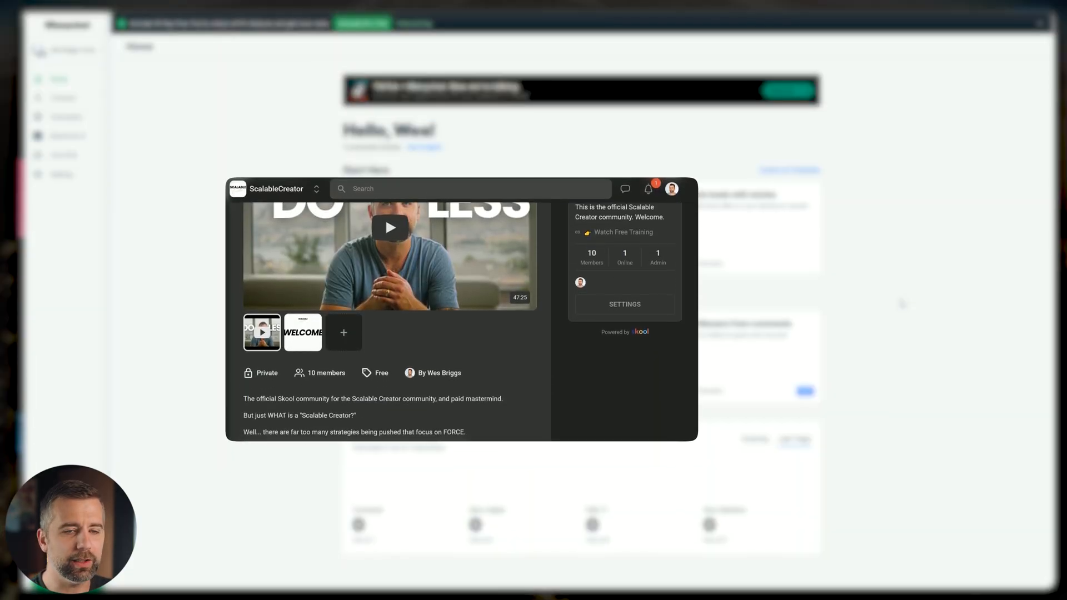
{"action": "scroll", "scroll_direction": "down", "scroll_amount": 3}
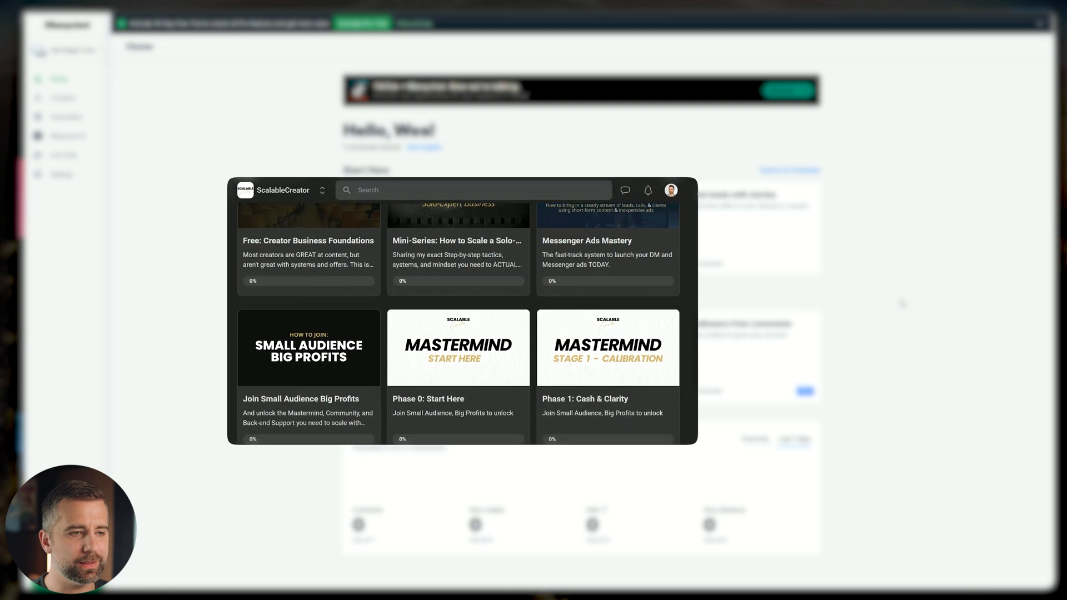
{"action": "scroll", "scroll_direction": "down", "scroll_amount": 3}
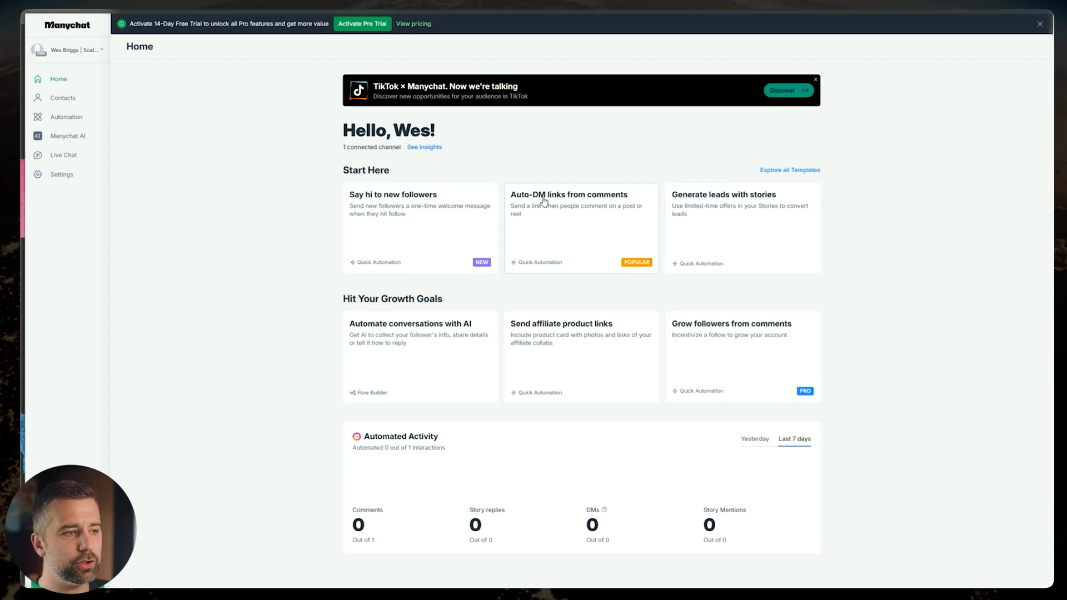
{"action": "mouse_move", "coordinate": [409, 264]}
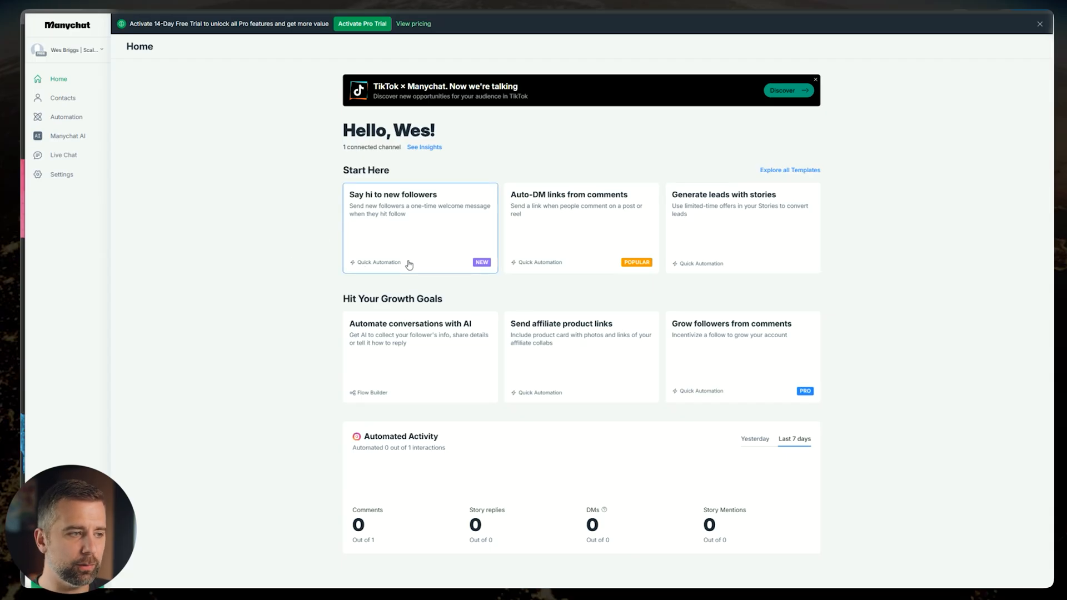
{"action": "left_click", "coordinate": [420, 227]}
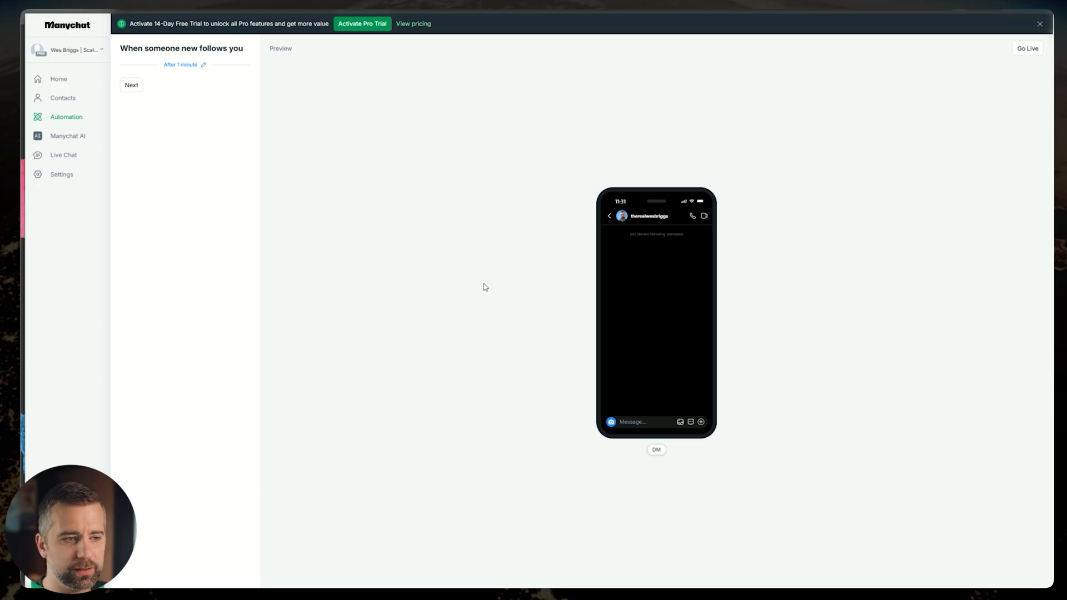
{"action": "mouse_move", "coordinate": [552, 382]}
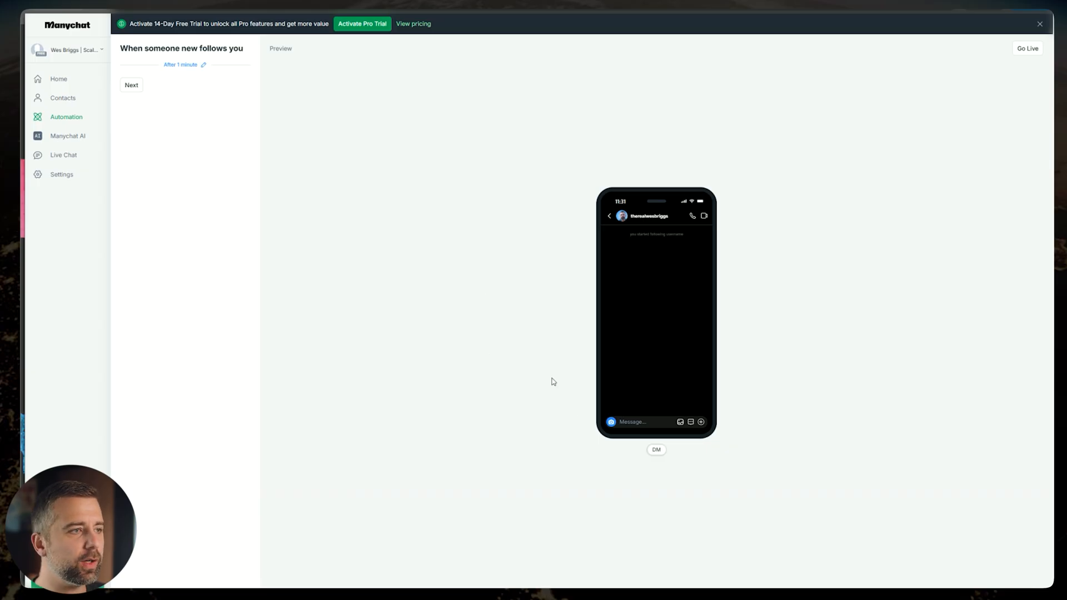
{"action": "mouse_move", "coordinate": [463, 473]}
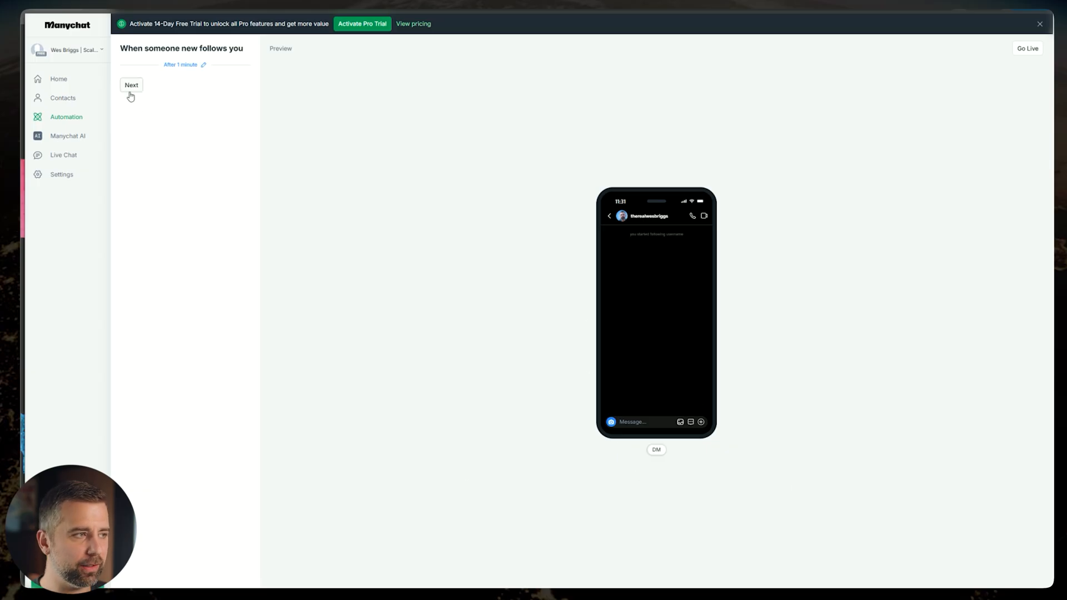
Add the opening DM and a link message reading 'Test', then go live.
{"action": "left_click", "coordinate": [132, 84]}
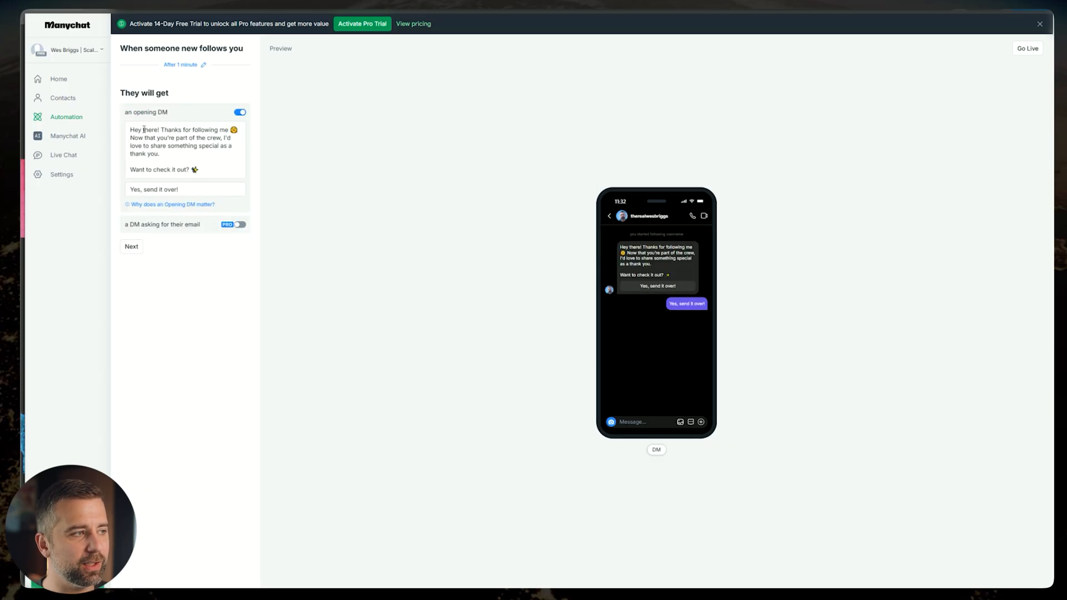
{"action": "left_click", "coordinate": [132, 246]}
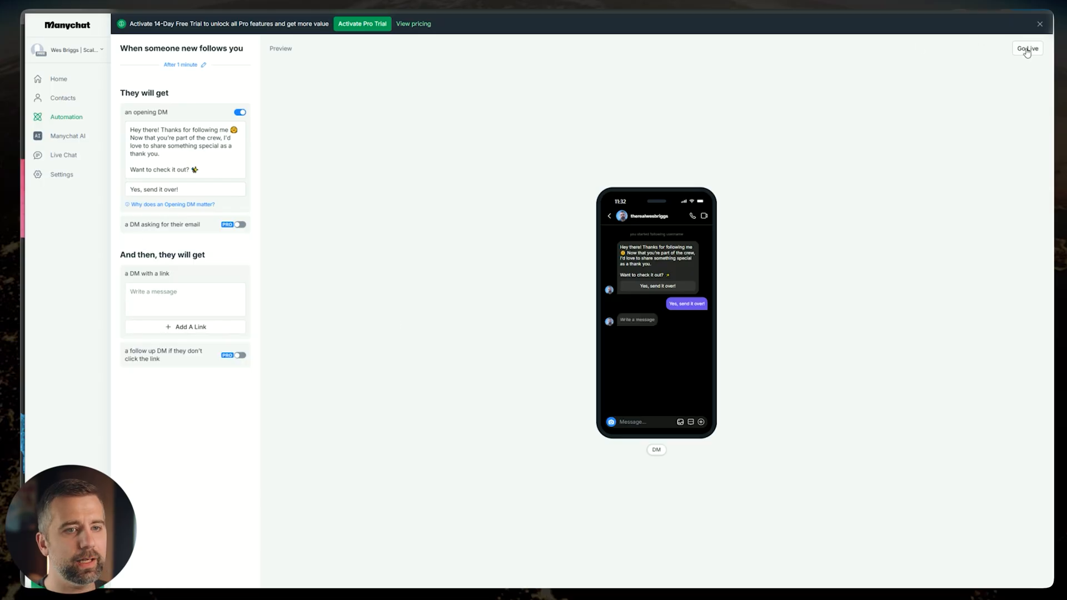
{"action": "left_click", "coordinate": [184, 300]}
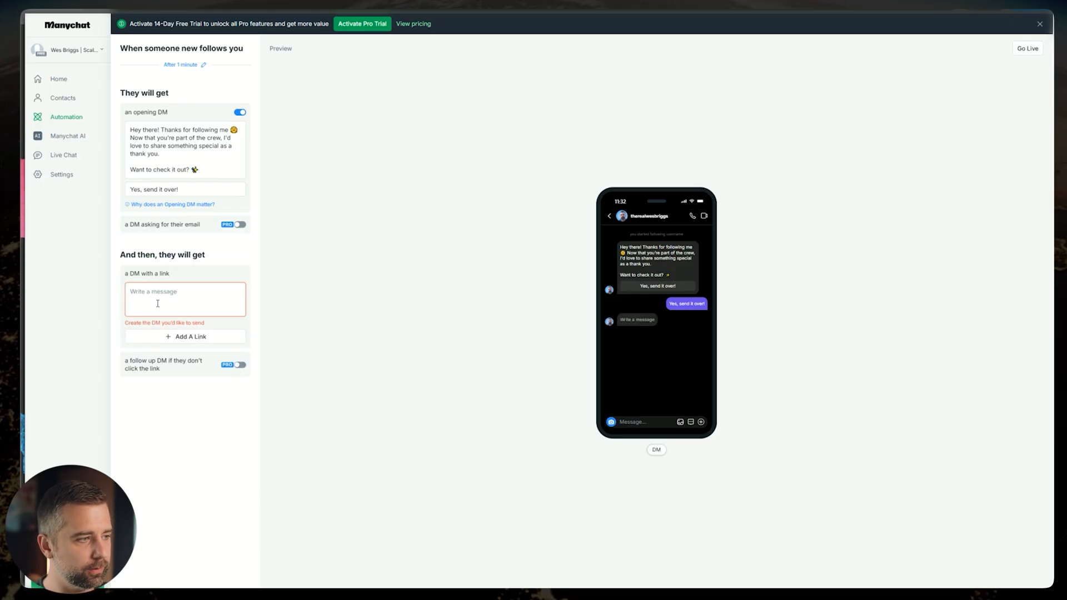
{"action": "type", "text": "Test"}
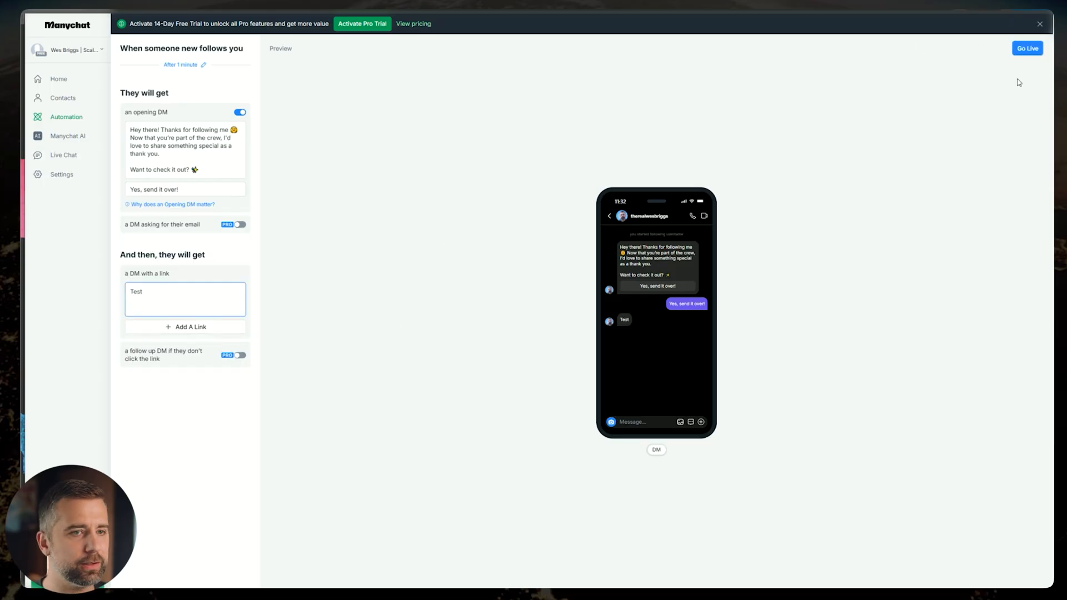
{"action": "left_click", "coordinate": [1027, 48]}
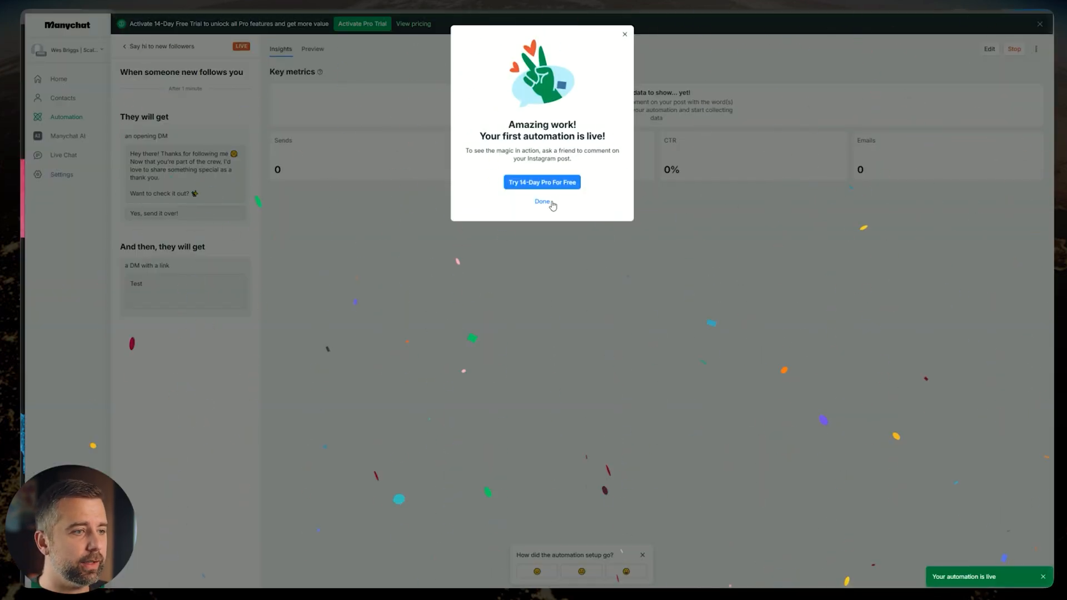
Dismiss the live popup and switch the new-follower automation to Flow Builder.
{"action": "left_click", "coordinate": [542, 201]}
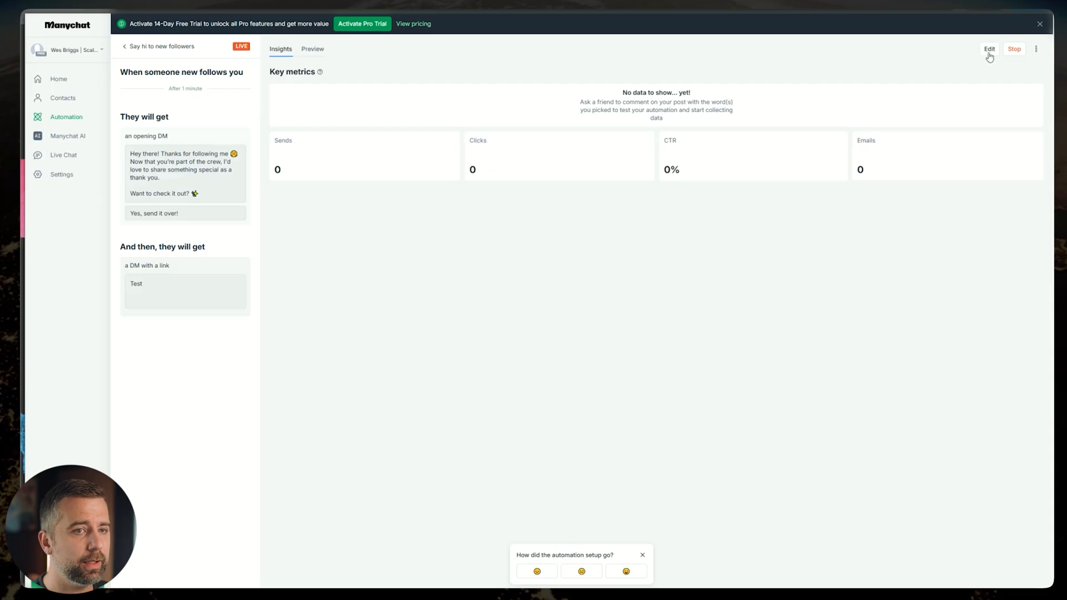
{"action": "left_click", "coordinate": [1039, 23]}
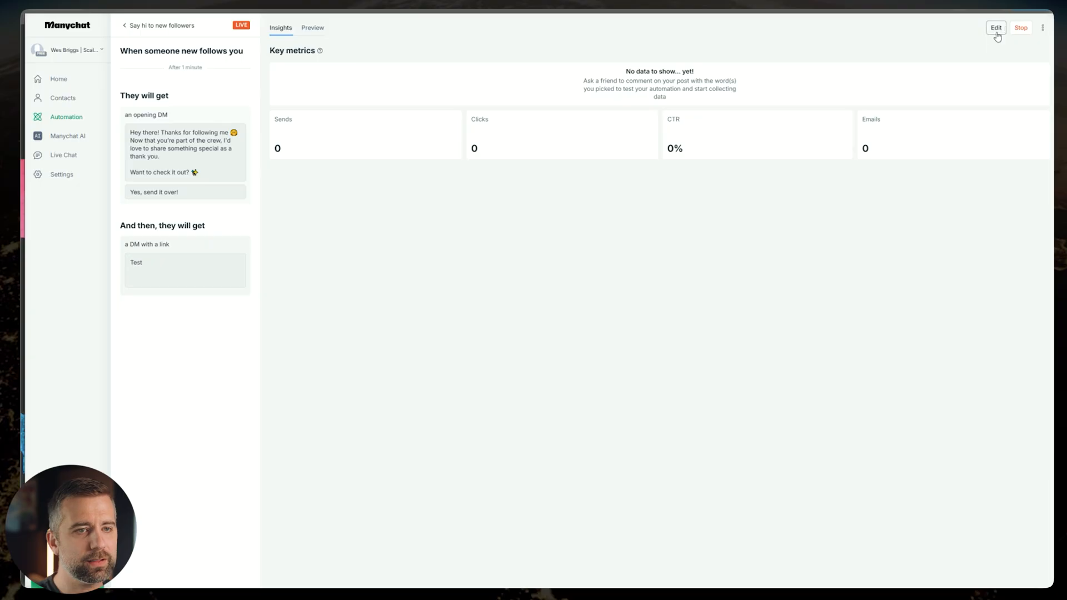
{"action": "mouse_move", "coordinate": [1042, 40]}
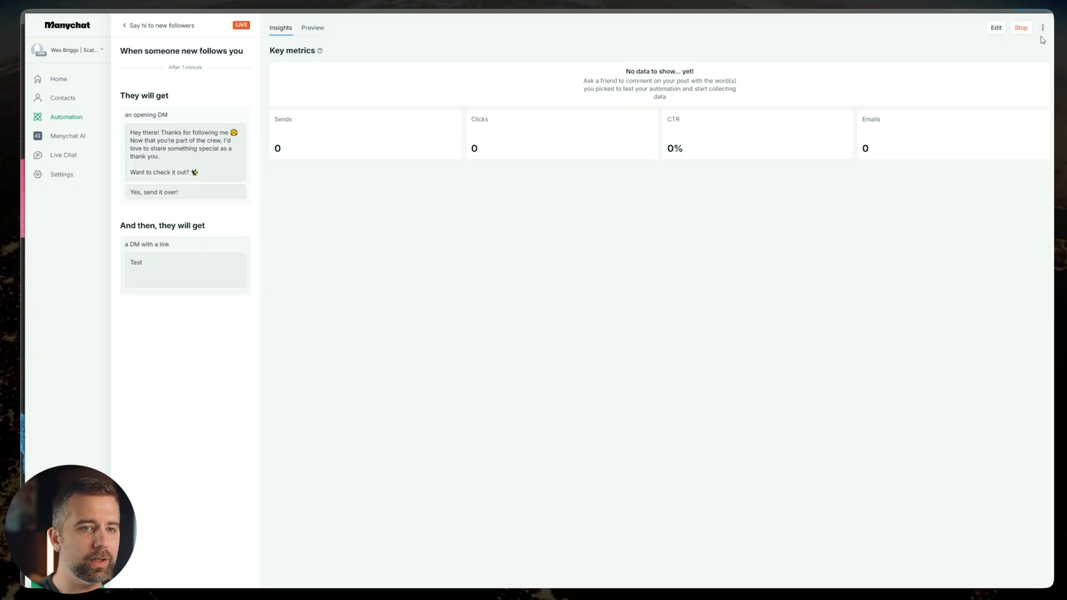
{"action": "left_click", "coordinate": [1042, 28]}
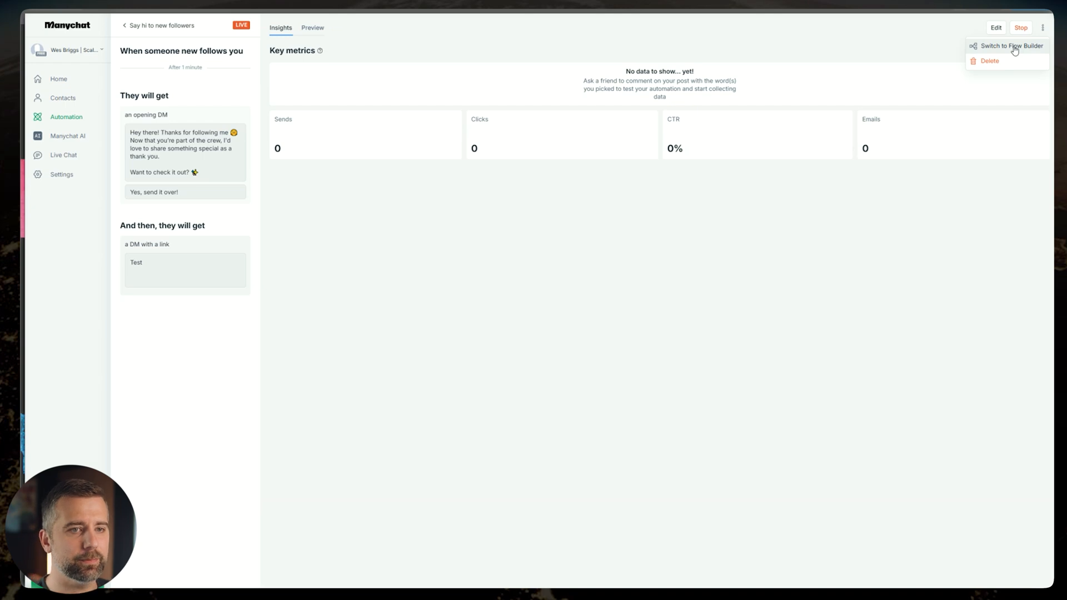
{"action": "left_click", "coordinate": [1012, 46]}
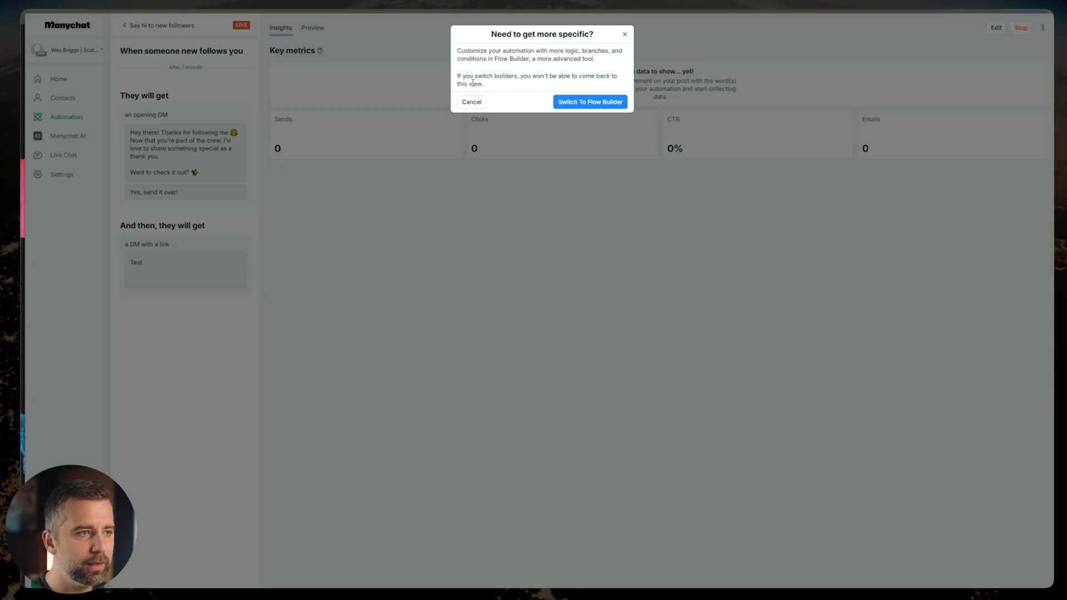
{"action": "left_click", "coordinate": [589, 101]}
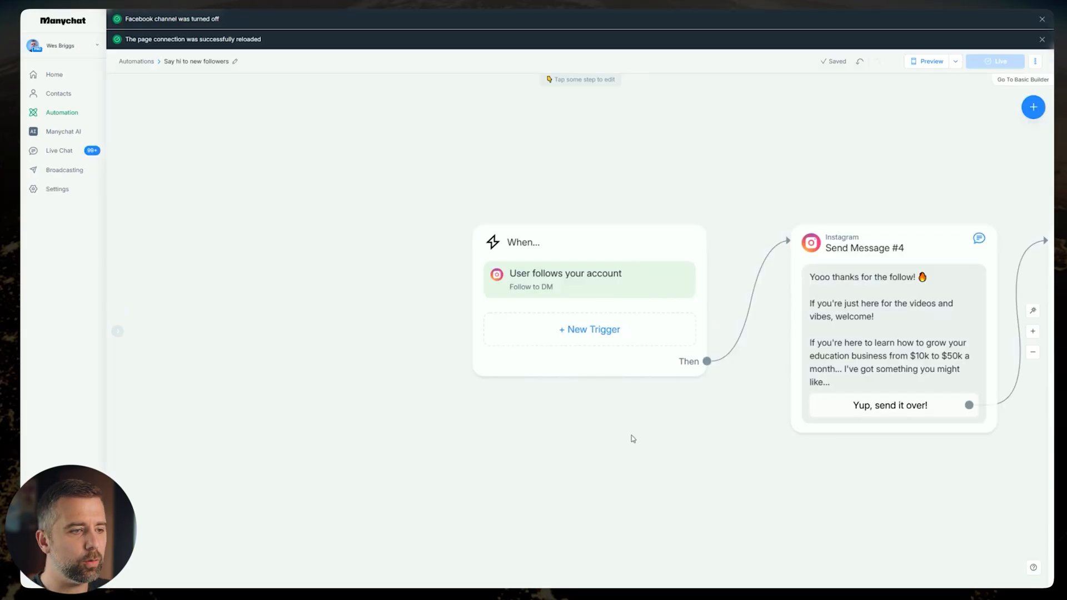
{"action": "mouse_move", "coordinate": [448, 360]}
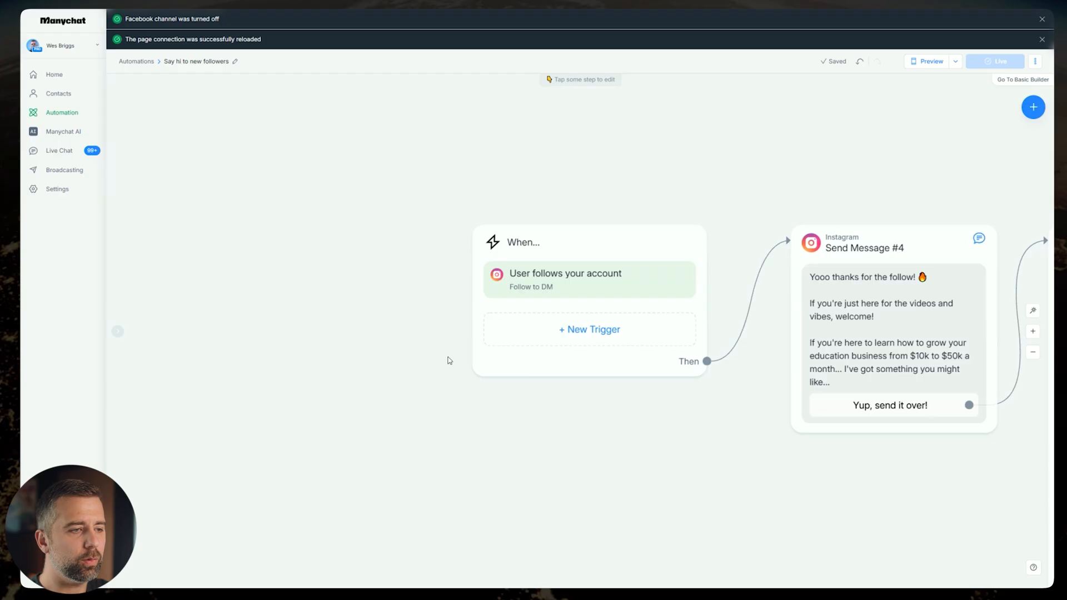
{"action": "left_click", "coordinate": [588, 279]}
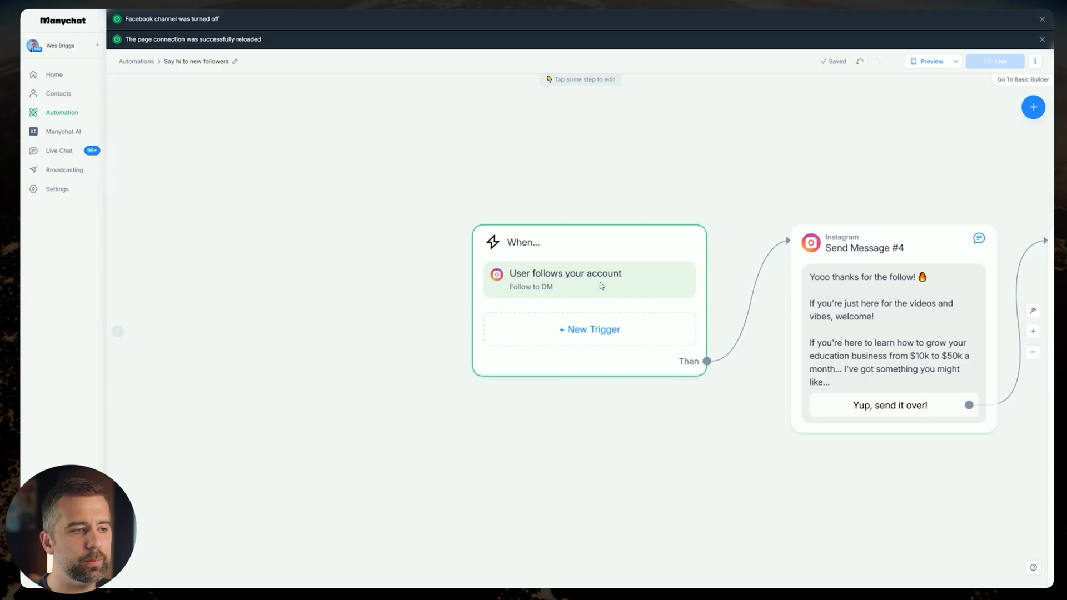
{"action": "mouse_move", "coordinate": [618, 287]}
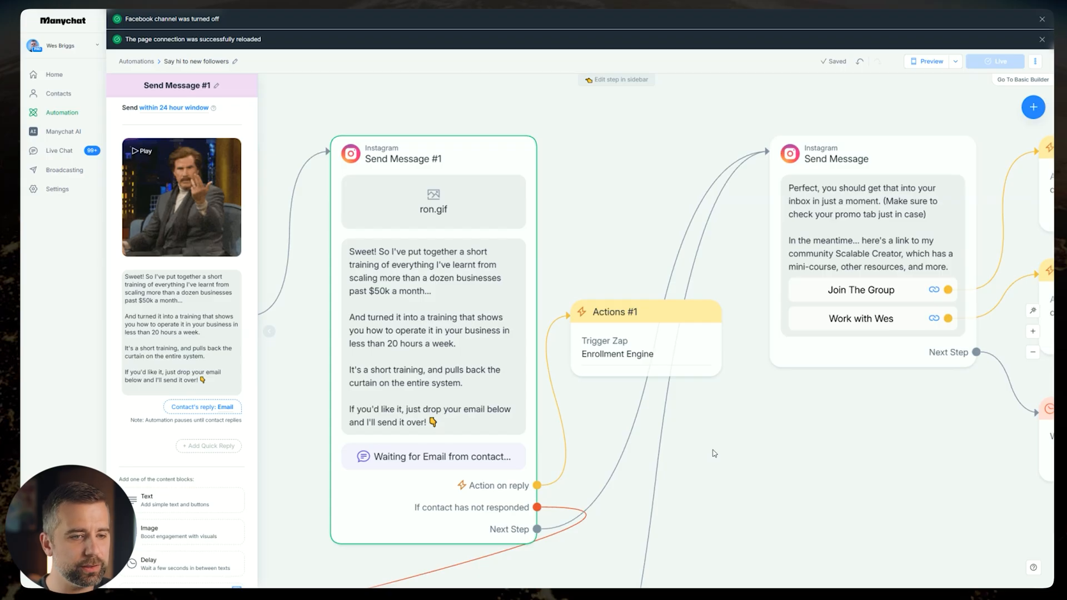
{"action": "left_click", "coordinate": [873, 290]}
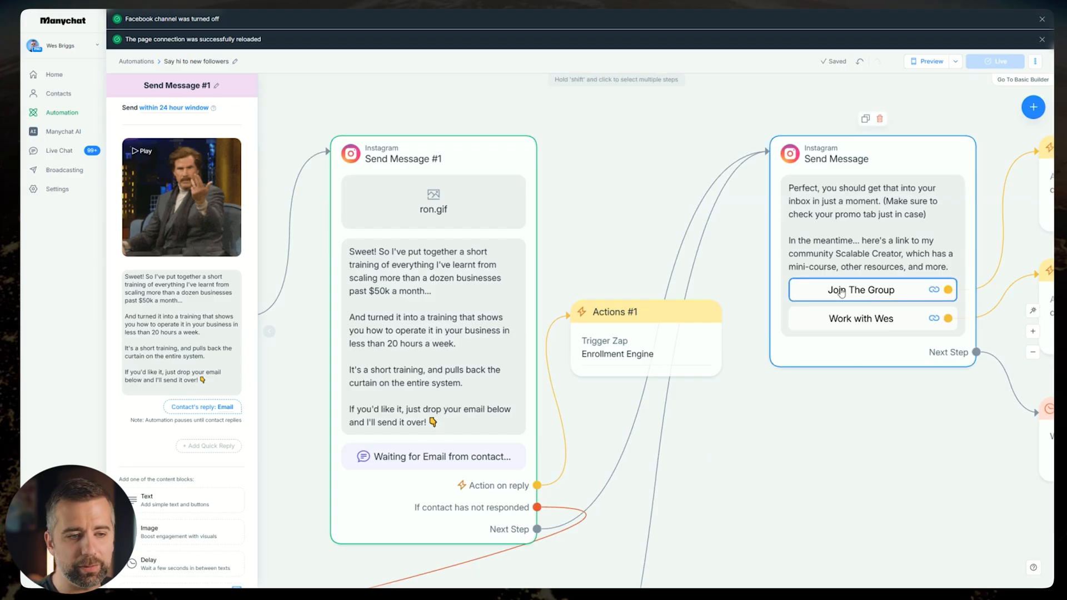
{"action": "mouse_move", "coordinate": [828, 304]}
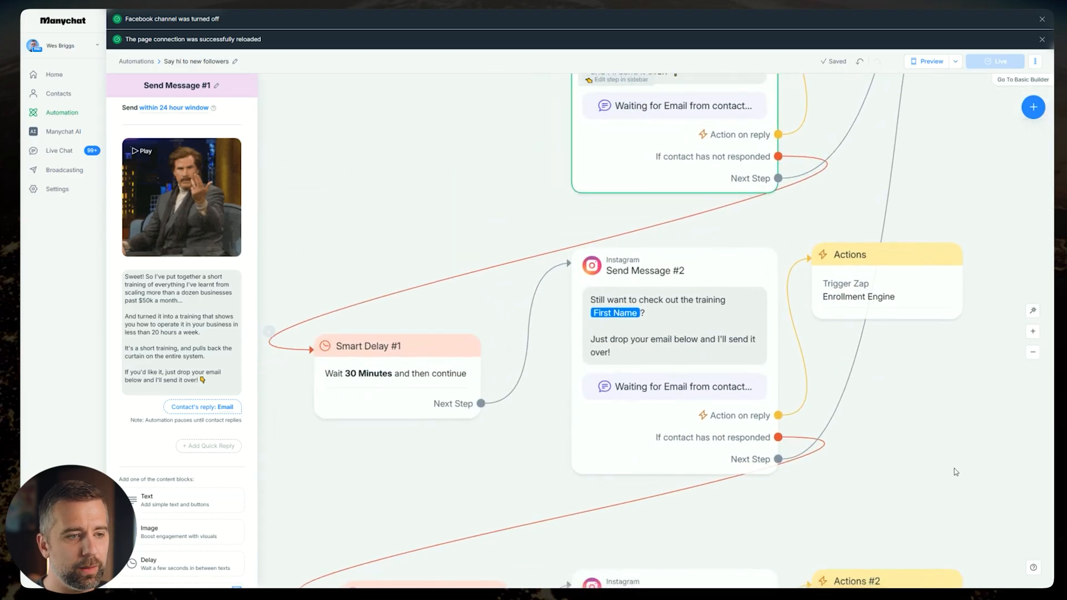
{"action": "mouse_move", "coordinate": [664, 376]}
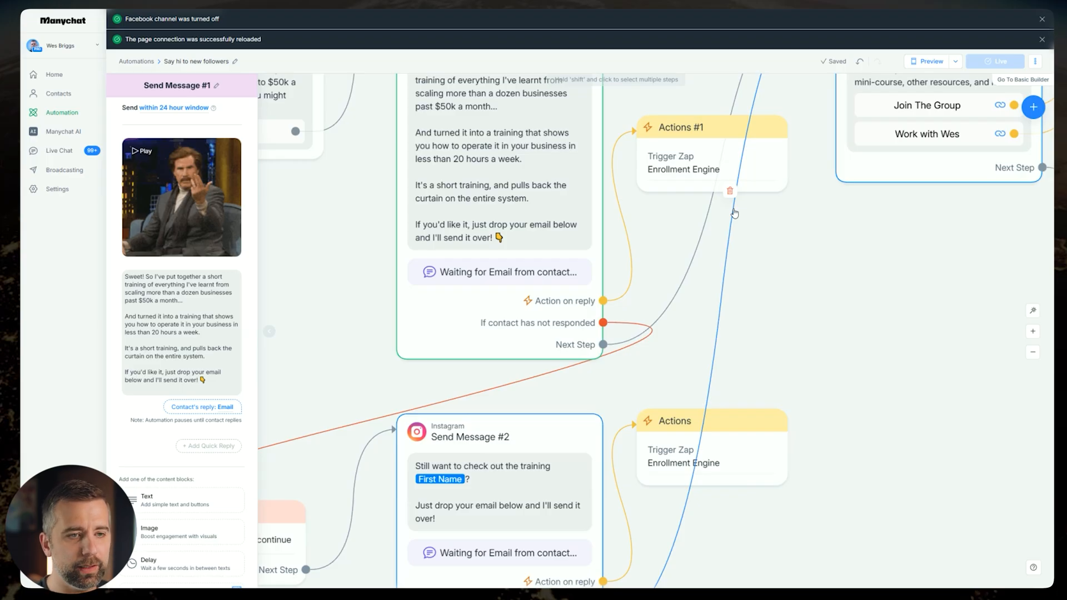
{"action": "mouse_move", "coordinate": [694, 345]}
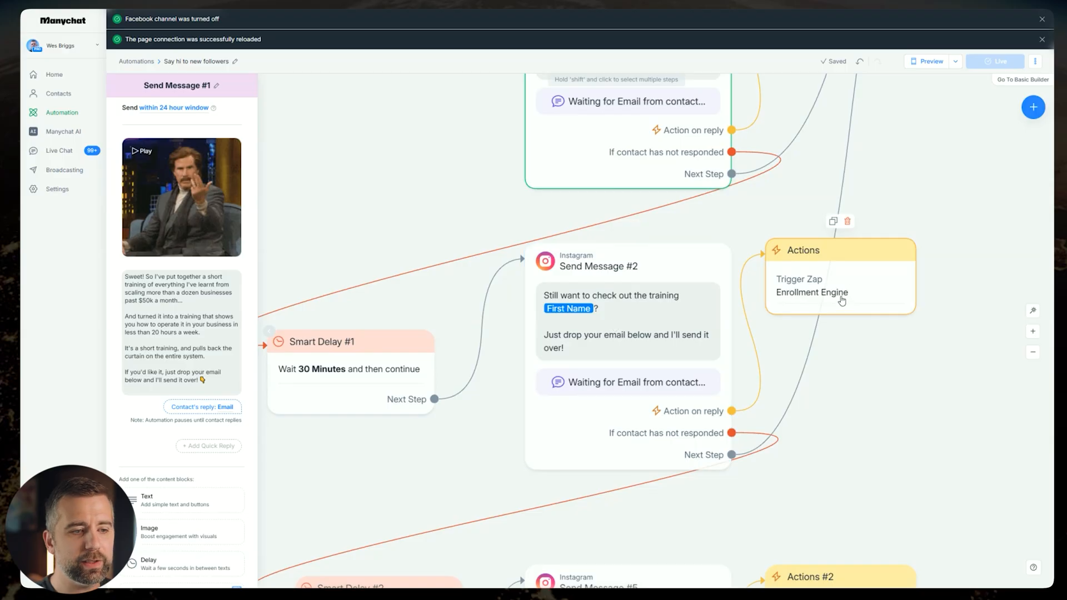
{"action": "mouse_move", "coordinate": [831, 314]}
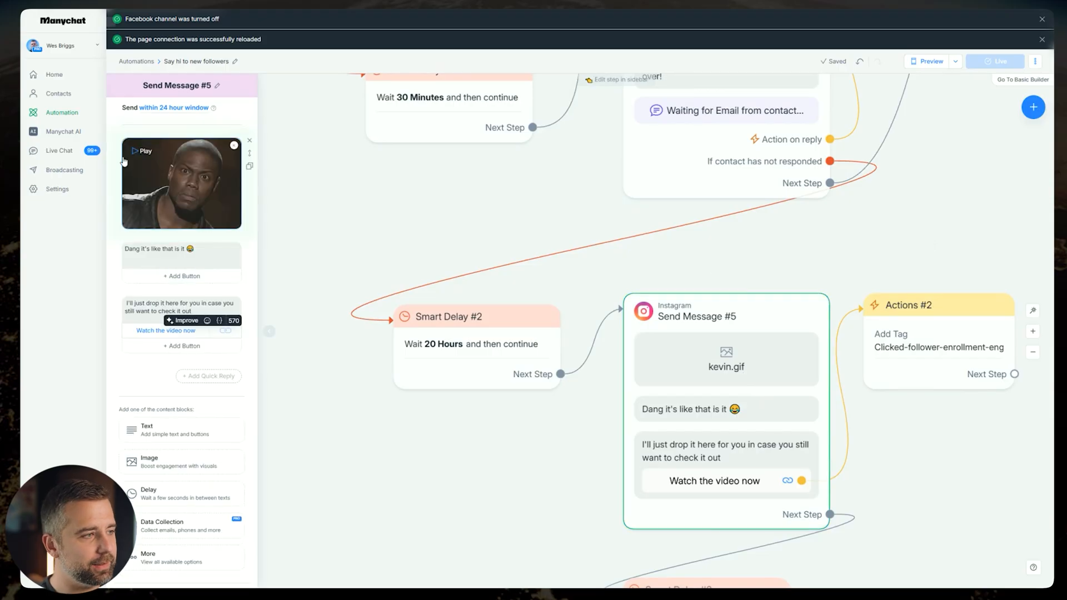
Select Send Message #5's 'Dang it's like that is it' text and inspect its Watch the video now button.
{"action": "left_click", "coordinate": [180, 256]}
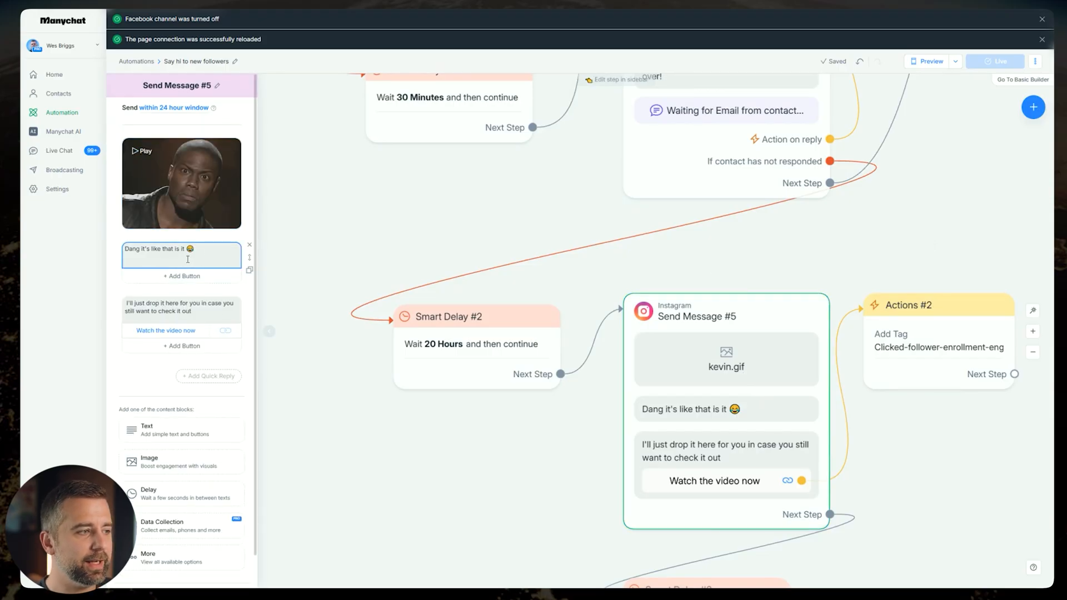
{"action": "triple_click", "coordinate": [180, 248]}
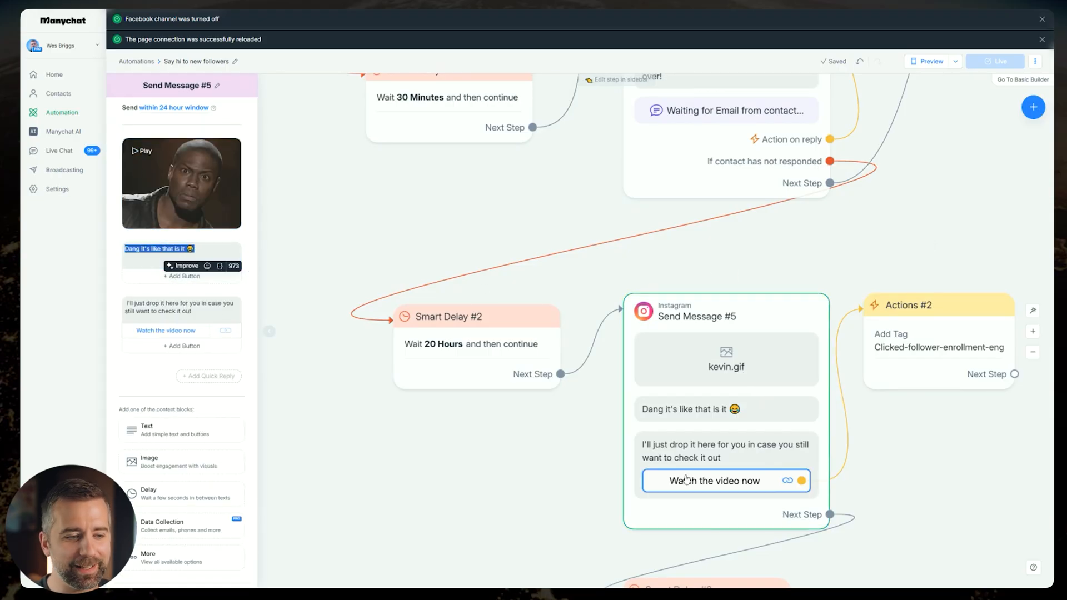
{"action": "left_click", "coordinate": [180, 307]}
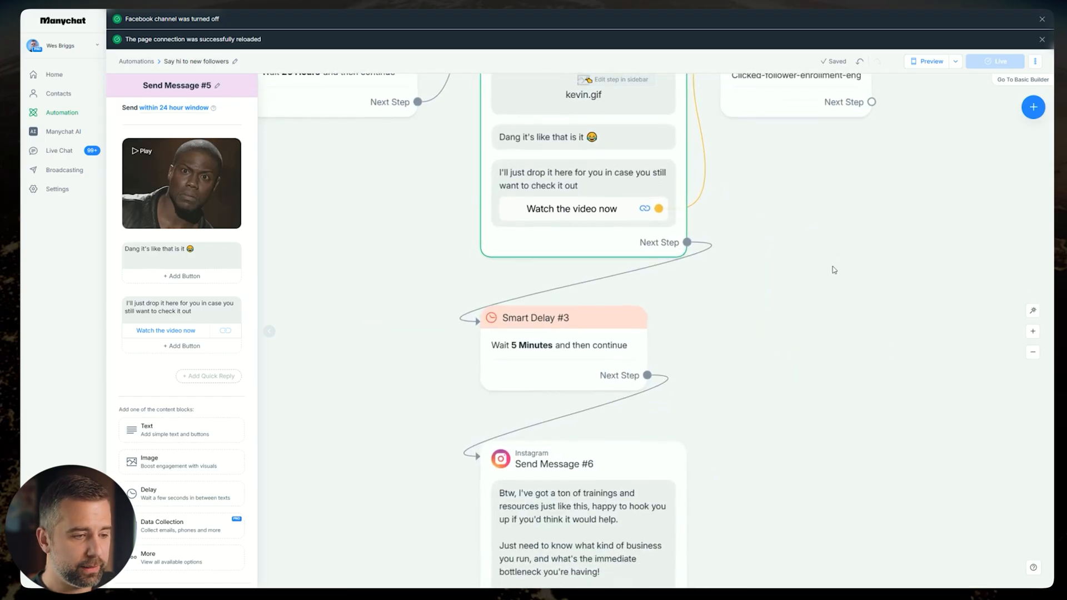
{"action": "scroll", "scroll_direction": "down", "scroll_amount": 3}
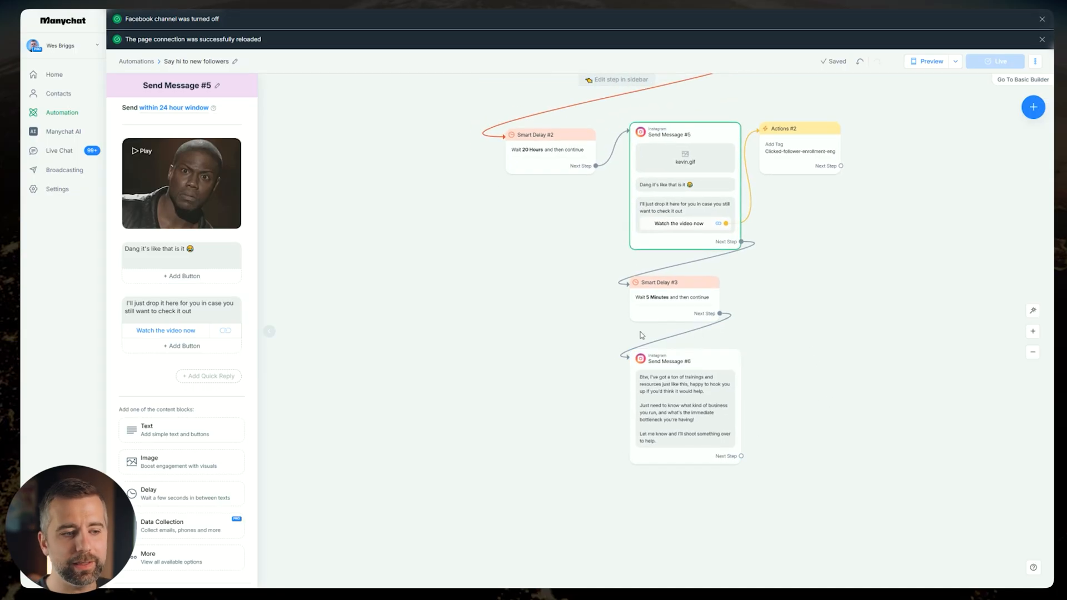
{"action": "mouse_move", "coordinate": [784, 482]}
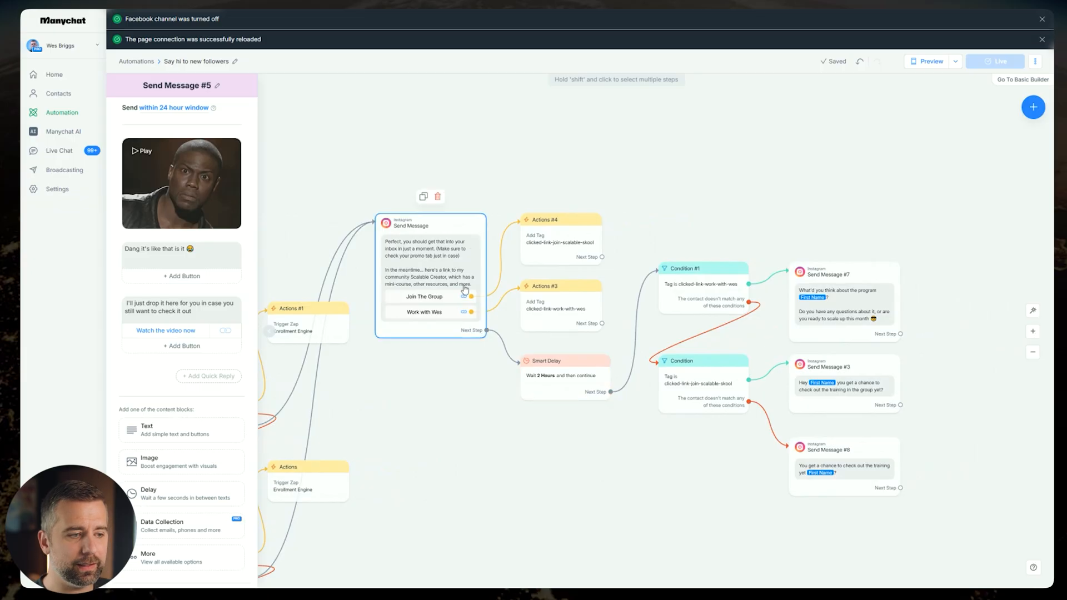
{"action": "left_click", "coordinate": [564, 376]}
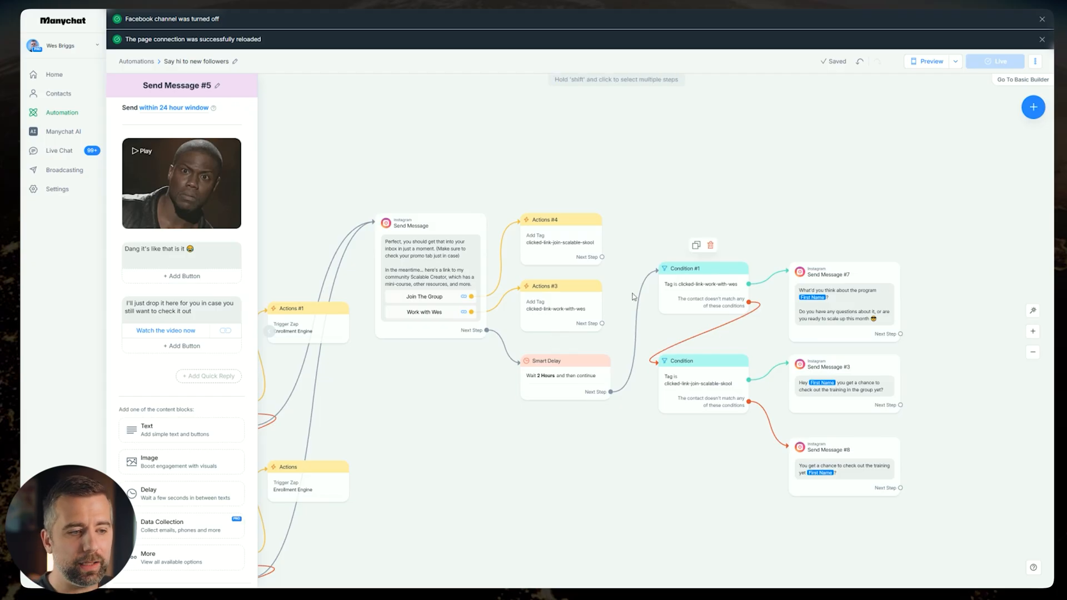
{"action": "mouse_move", "coordinate": [703, 300]}
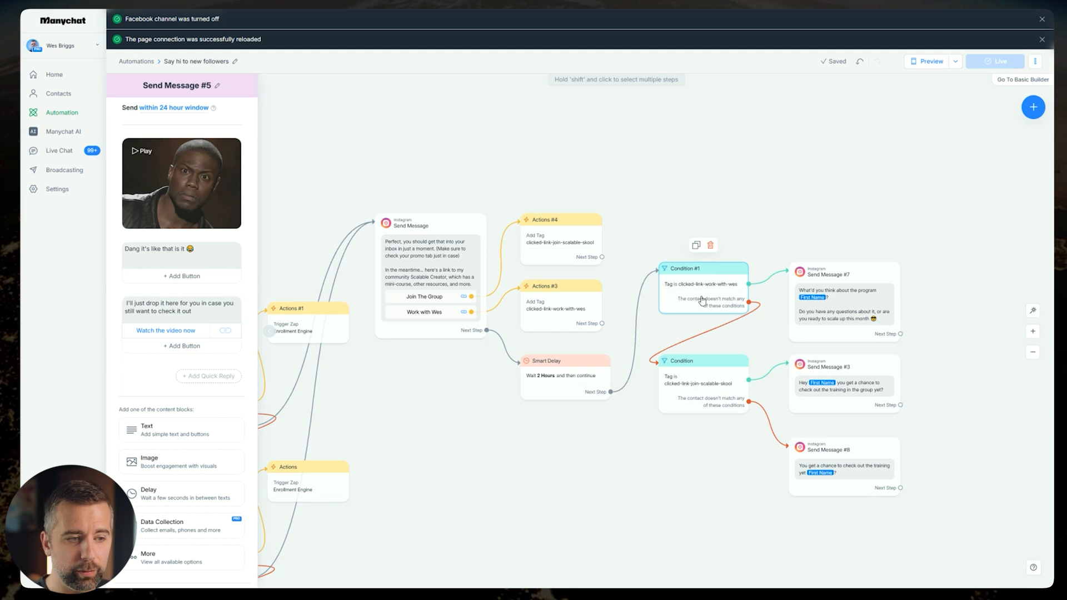
{"action": "mouse_move", "coordinate": [769, 310]}
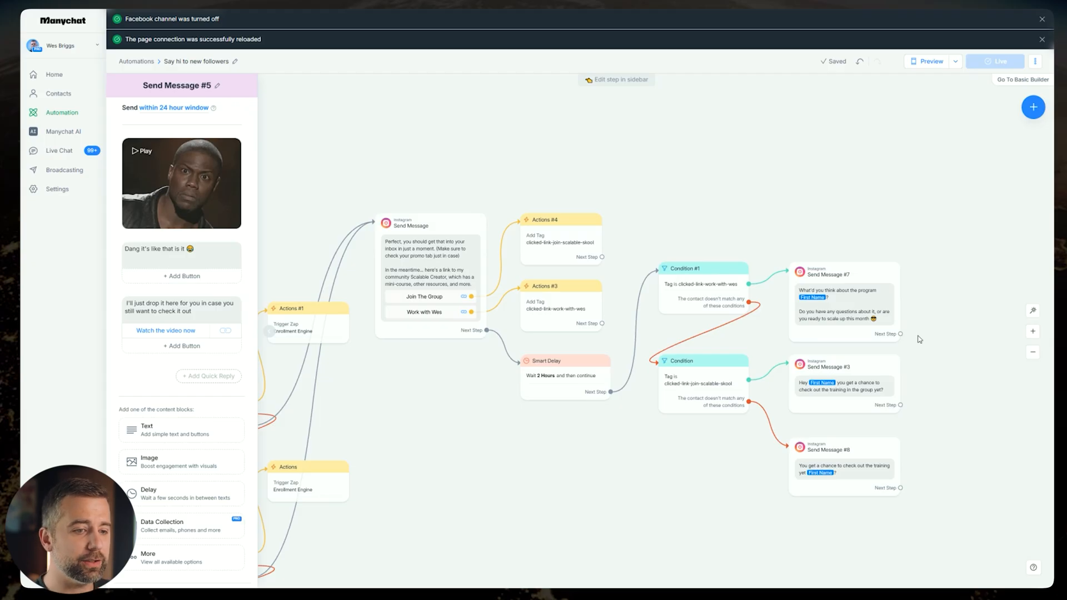
Select Send Message #3 in the flow, then turn off the Facebook channel and refresh the page connection.
{"action": "left_click", "coordinate": [843, 381]}
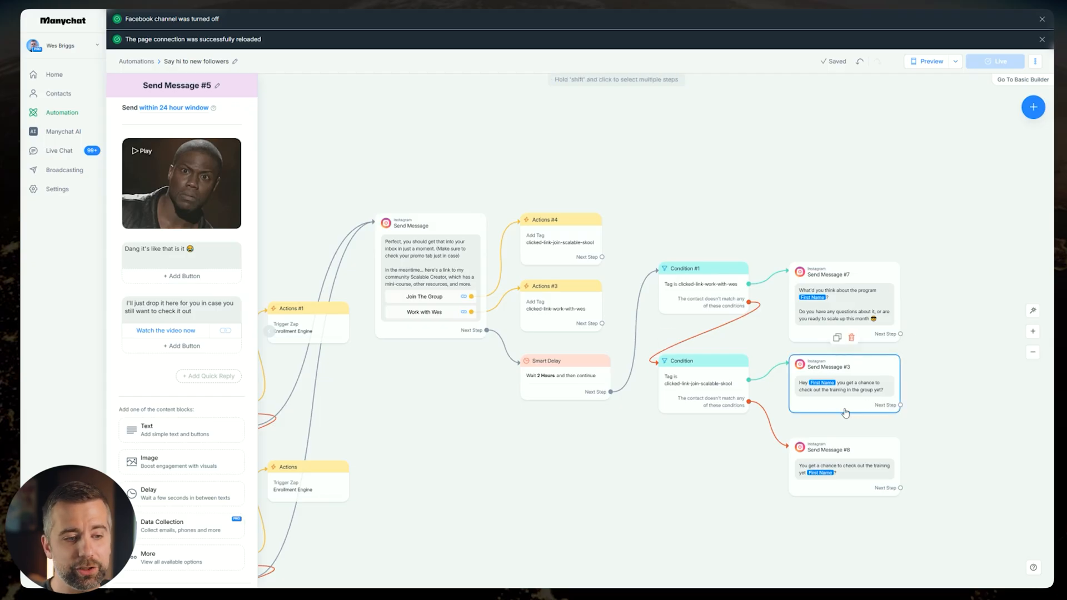
{"action": "mouse_move", "coordinate": [839, 411]}
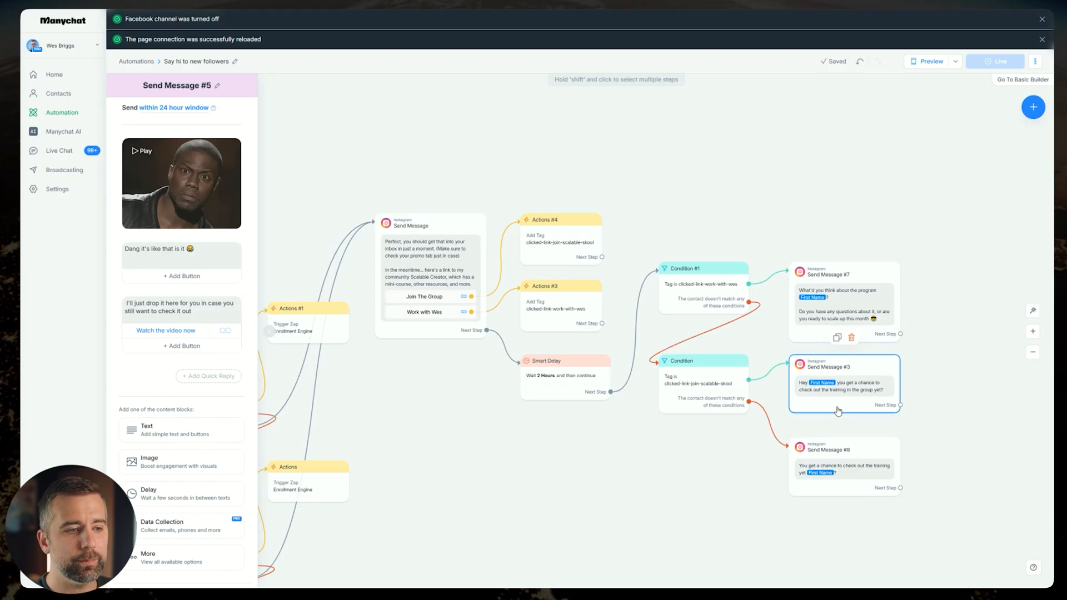
{"action": "left_click", "coordinate": [560, 239]}
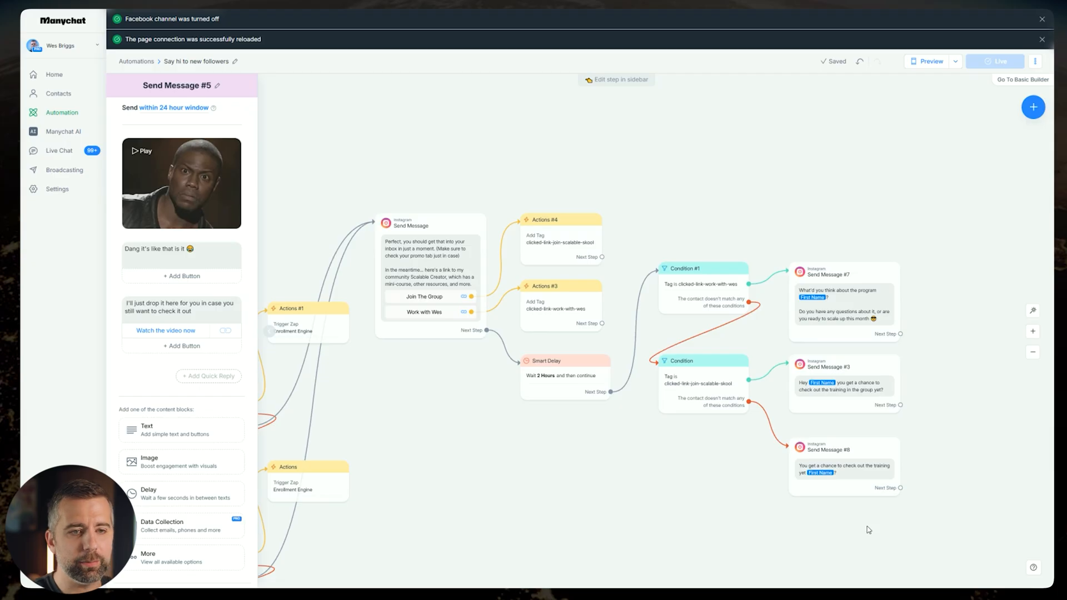
Go to Settings > Channels > Instagram for the connected account.
{"action": "left_click", "coordinate": [58, 189]}
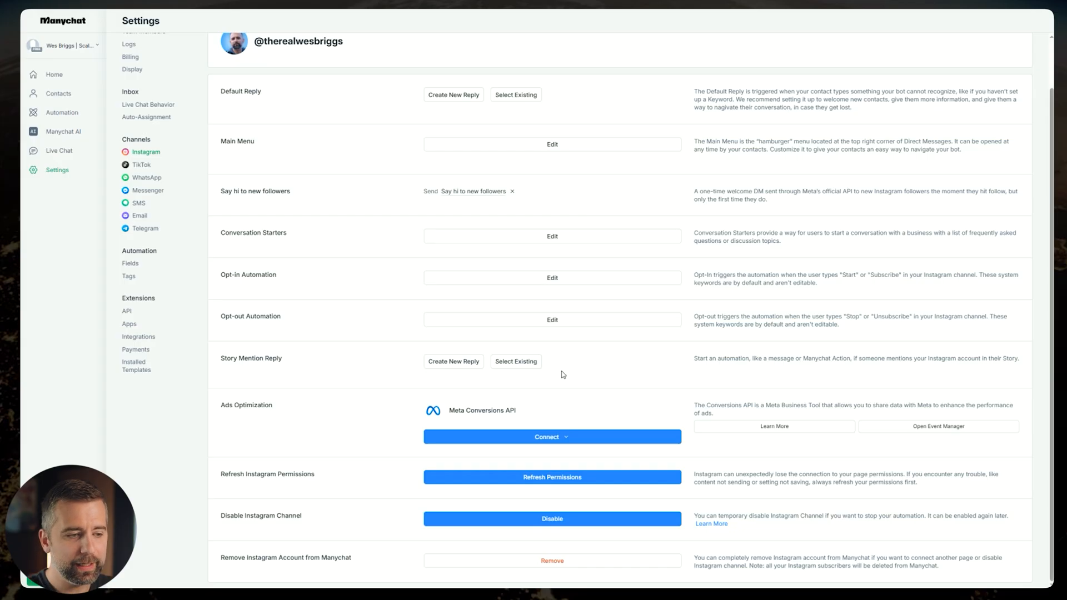
Remove the Instagram account from Manychat, typing 'Remove' to confirm.
{"action": "left_click", "coordinate": [552, 560]}
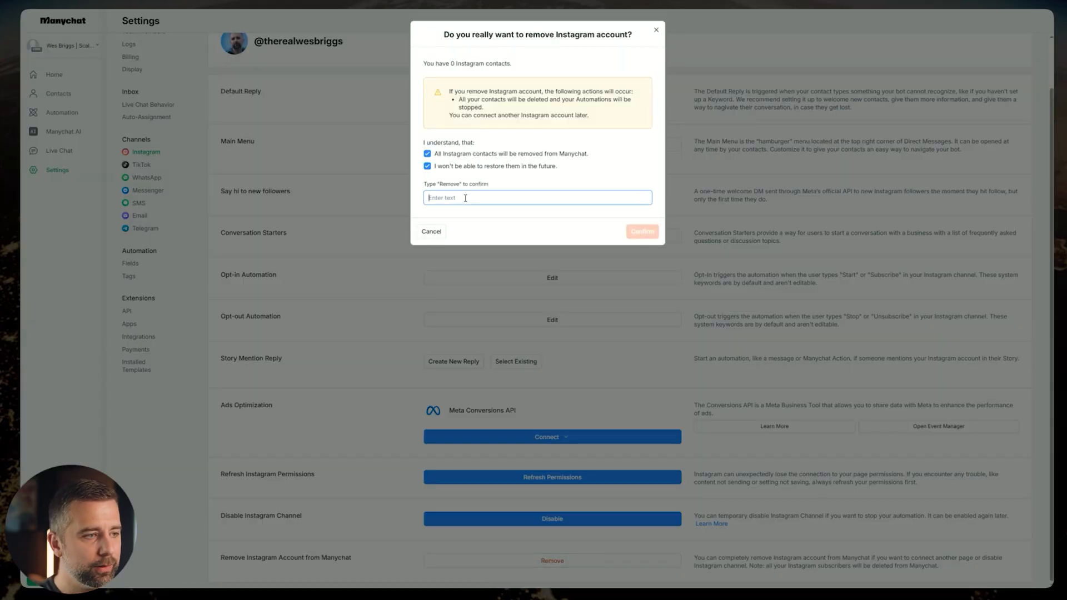
{"action": "type", "text": "Remove"}
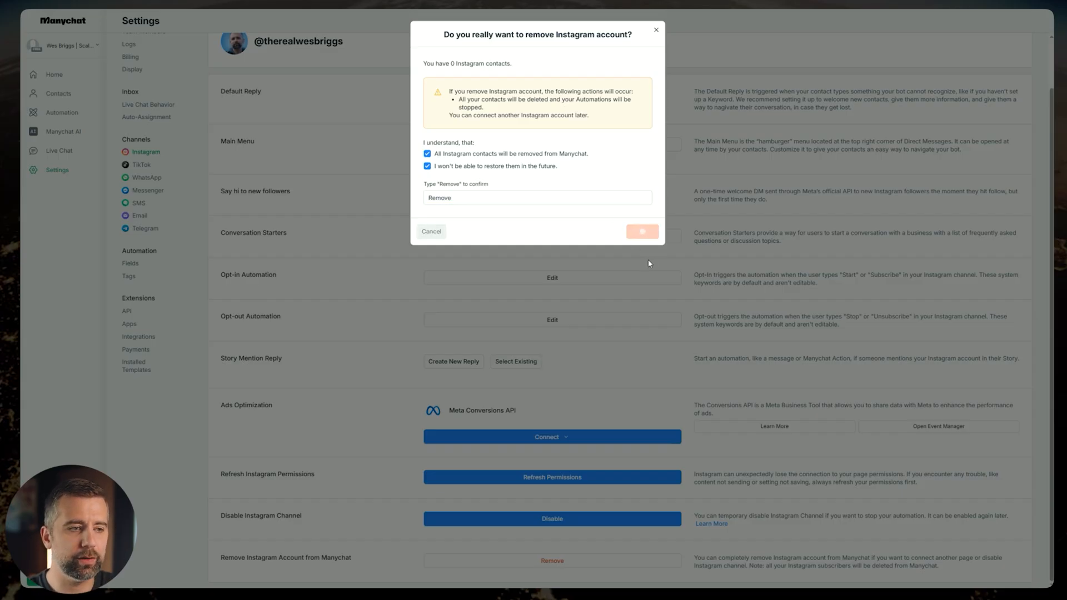
{"action": "left_click", "coordinate": [640, 231]}
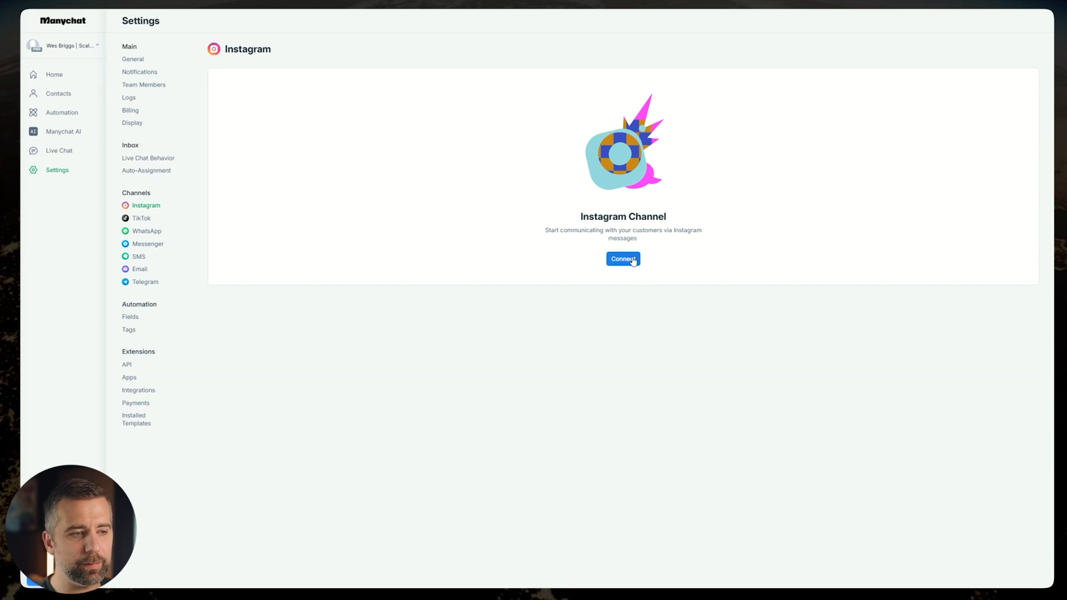
Begin connecting Instagram from the Channel page and continue with Connect Via Meta.
{"action": "left_click", "coordinate": [622, 260]}
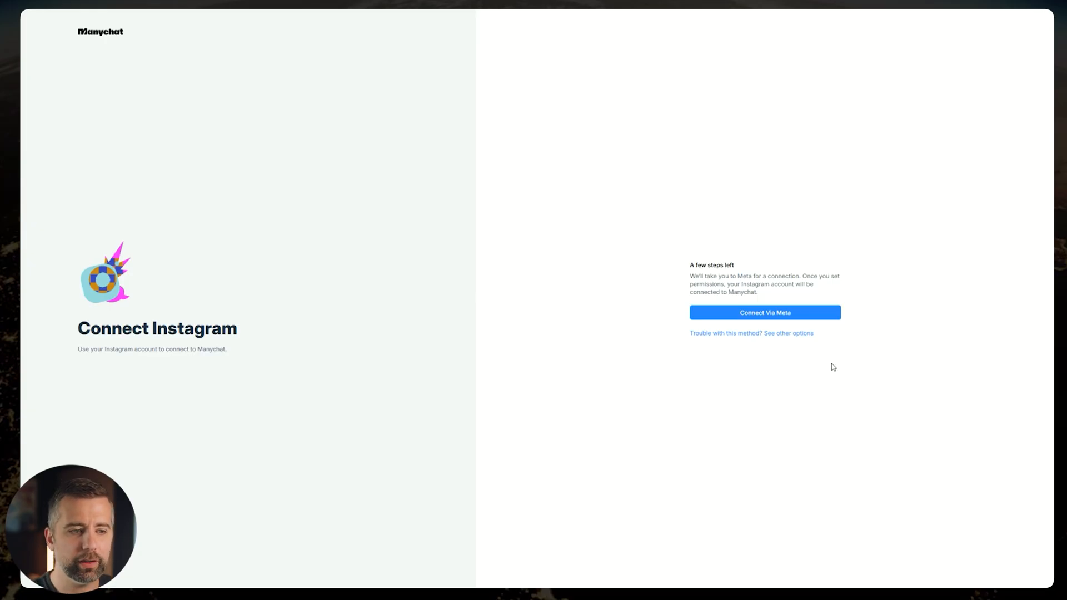
{"action": "mouse_move", "coordinate": [943, 266]}
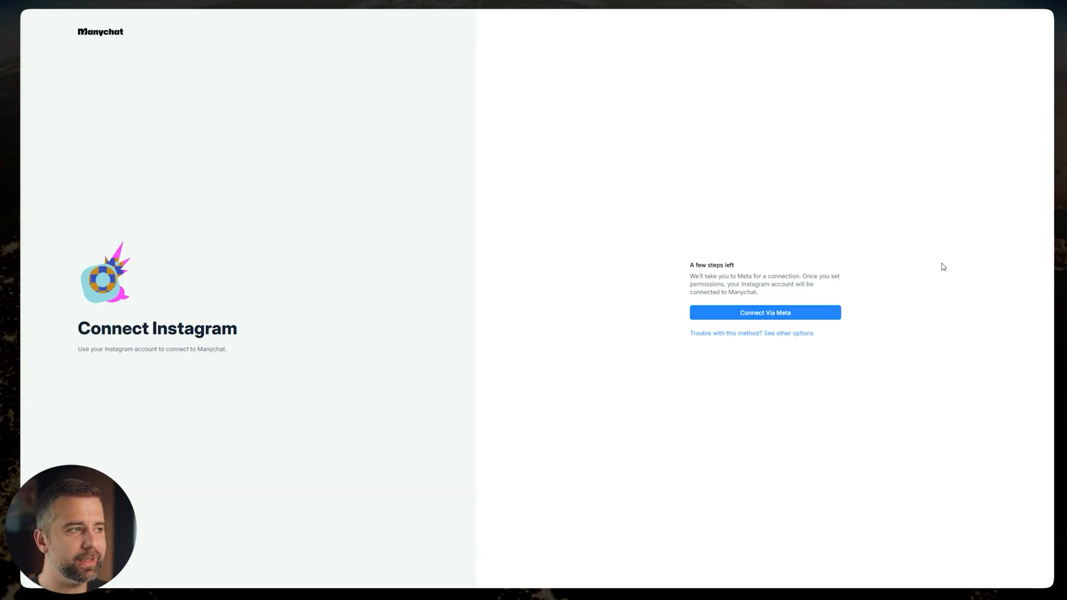
{"action": "left_click", "coordinate": [764, 312]}
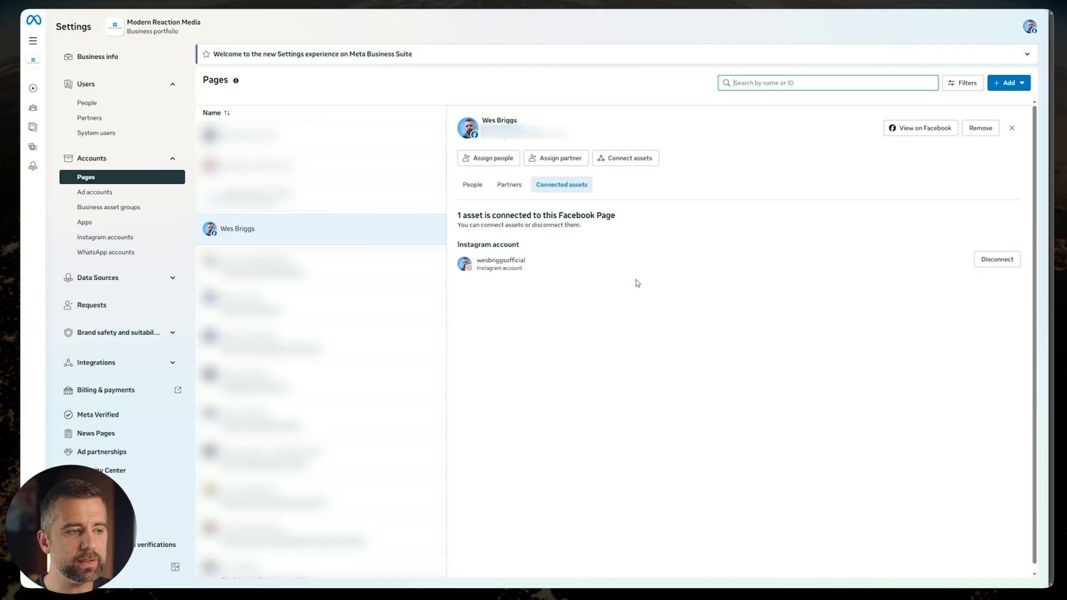
{"action": "mouse_move", "coordinate": [560, 278]}
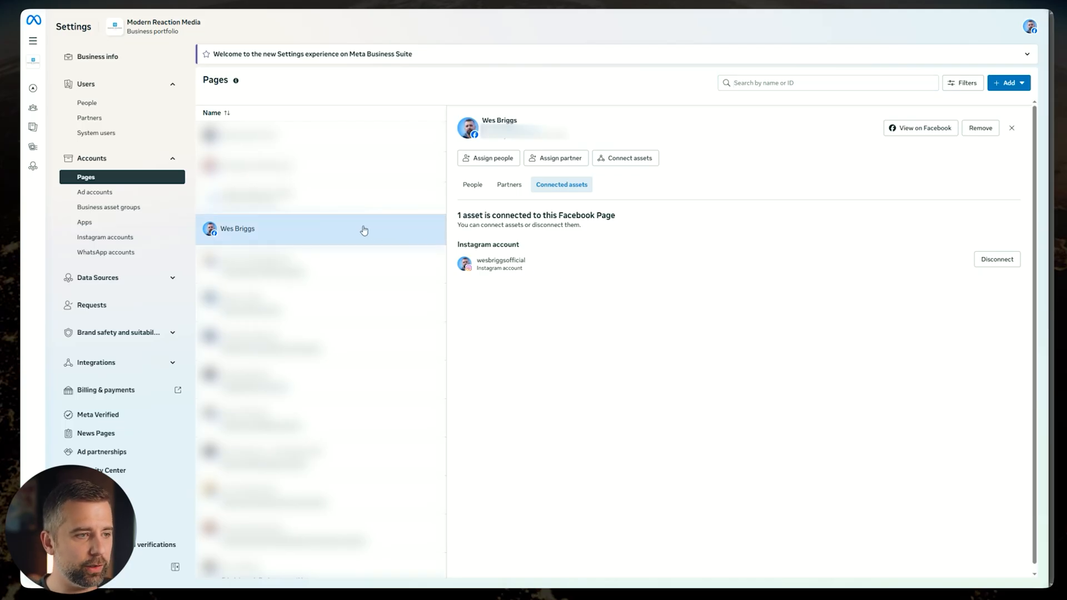
Switch the Wes Briggs Page settings to the People tab.
{"action": "left_click", "coordinate": [472, 184]}
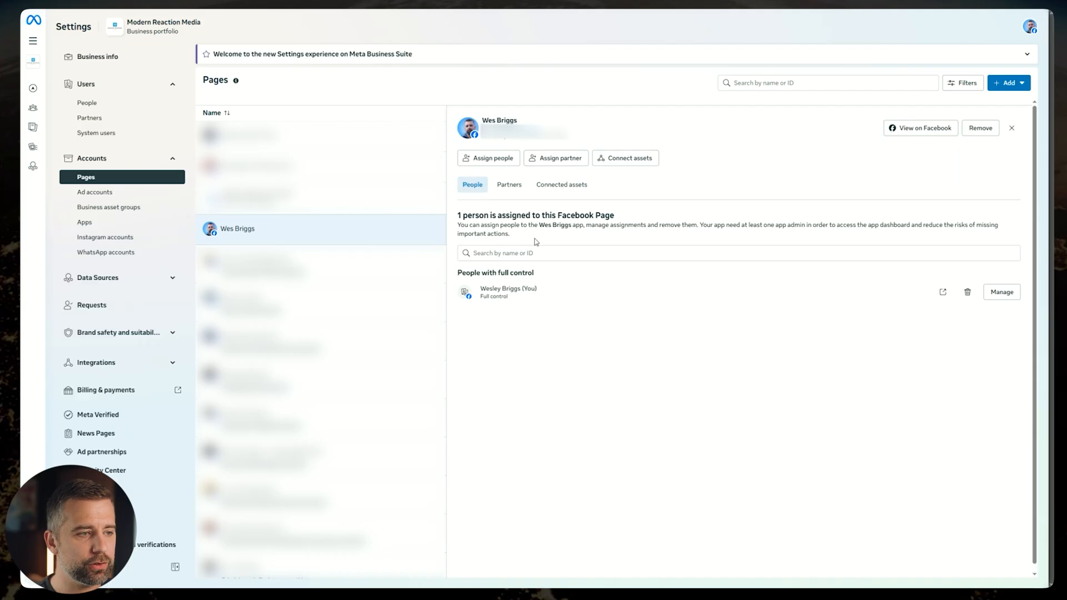
{"action": "mouse_move", "coordinate": [536, 304]}
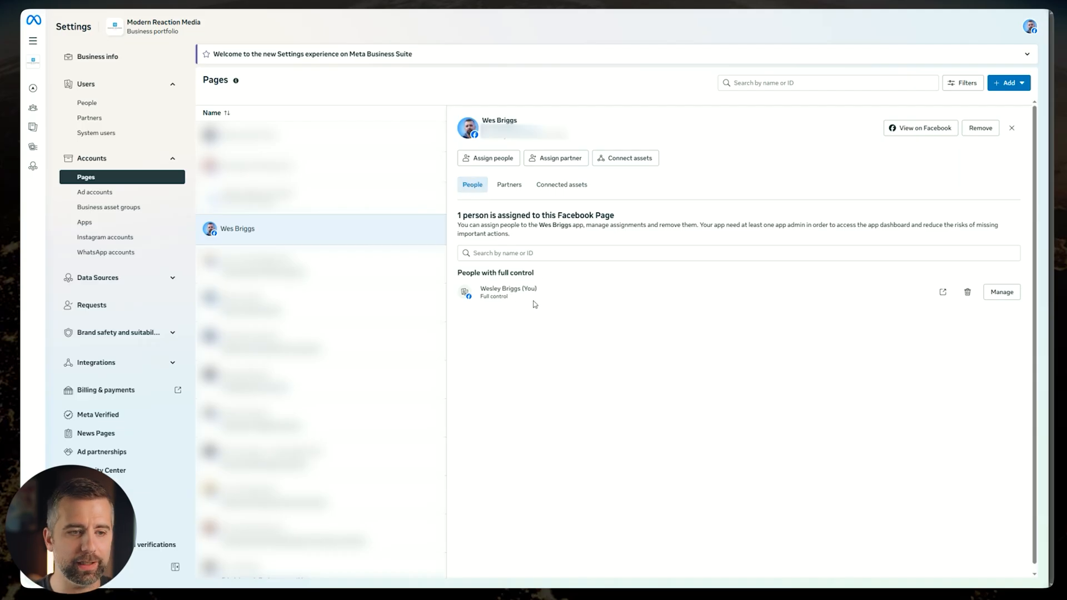
Open Manage for the Wes Briggs Page's assigned person to review full-control access.
{"action": "left_click", "coordinate": [1000, 292]}
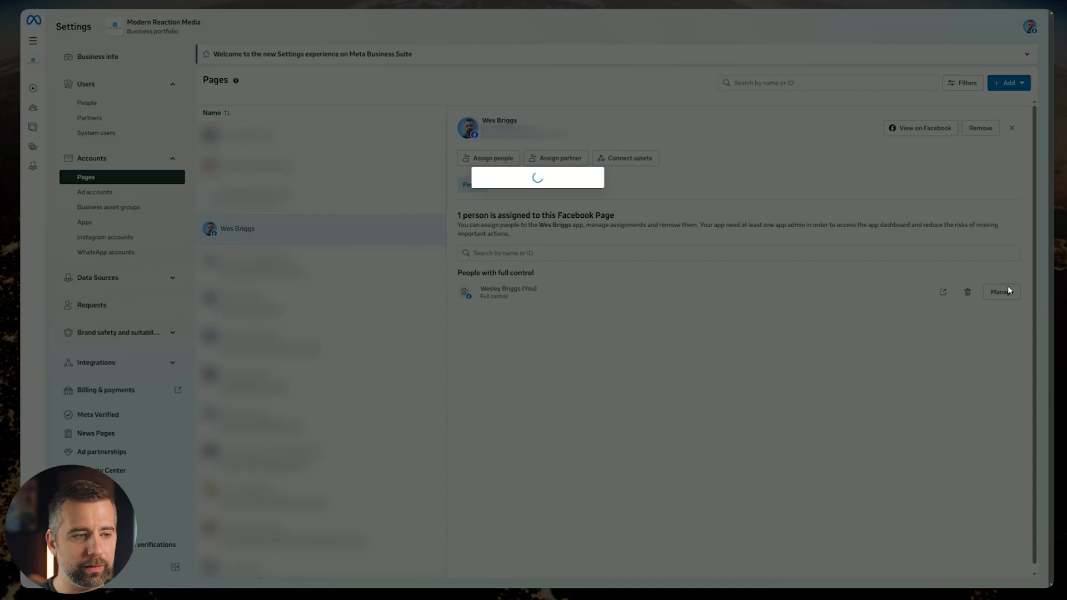
{"action": "left_click", "coordinate": [1000, 292]}
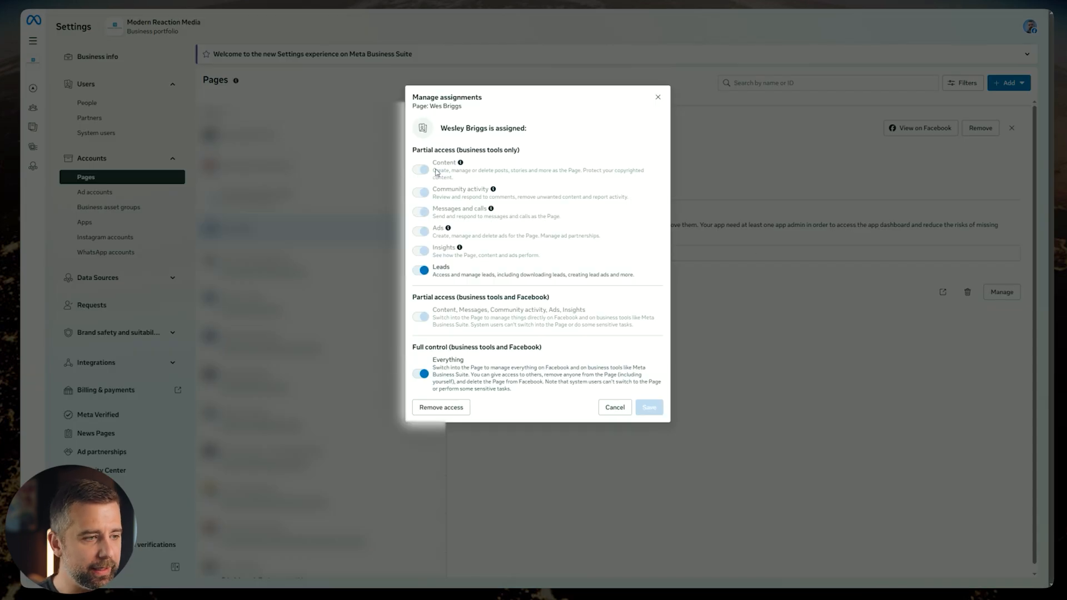
{"action": "mouse_move", "coordinate": [565, 167]}
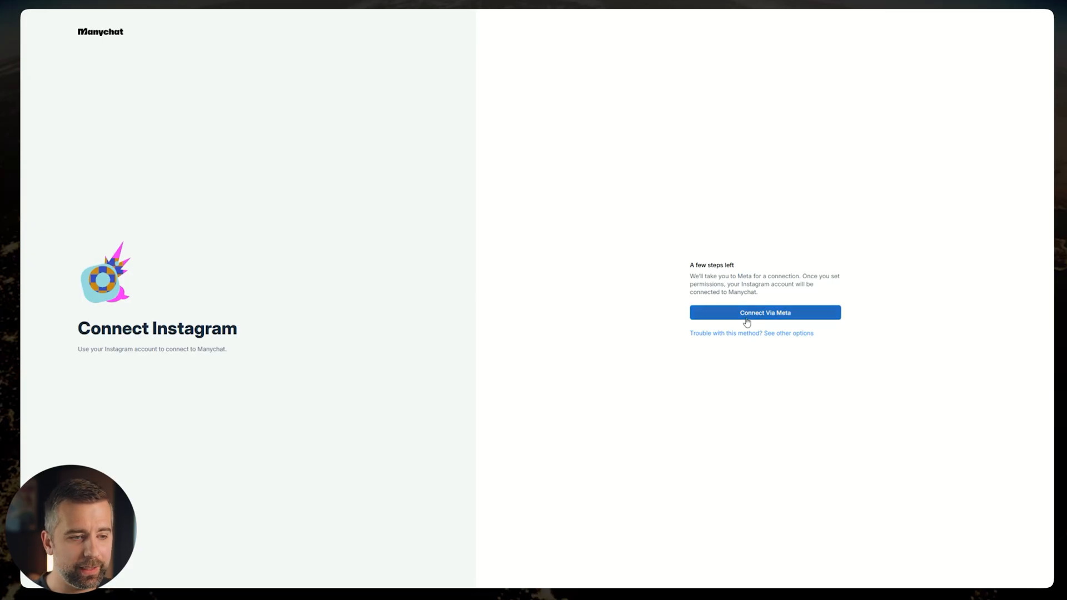
Launch Connect Via Meta and scroll the Meta login popup to view login options.
{"action": "left_click", "coordinate": [764, 312]}
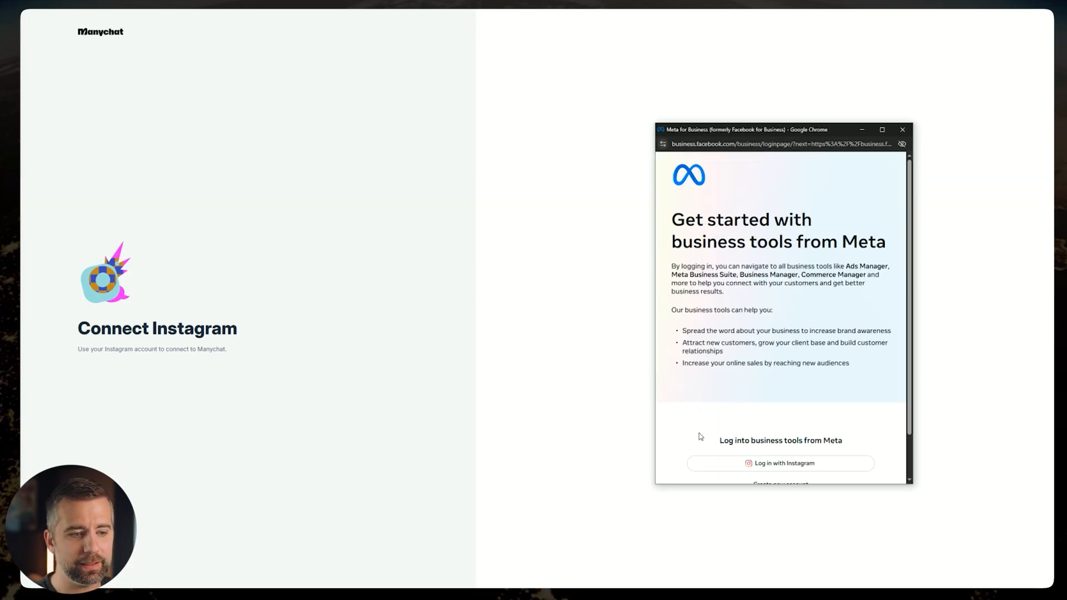
{"action": "scroll", "scroll_direction": "down", "scroll_amount": 3}
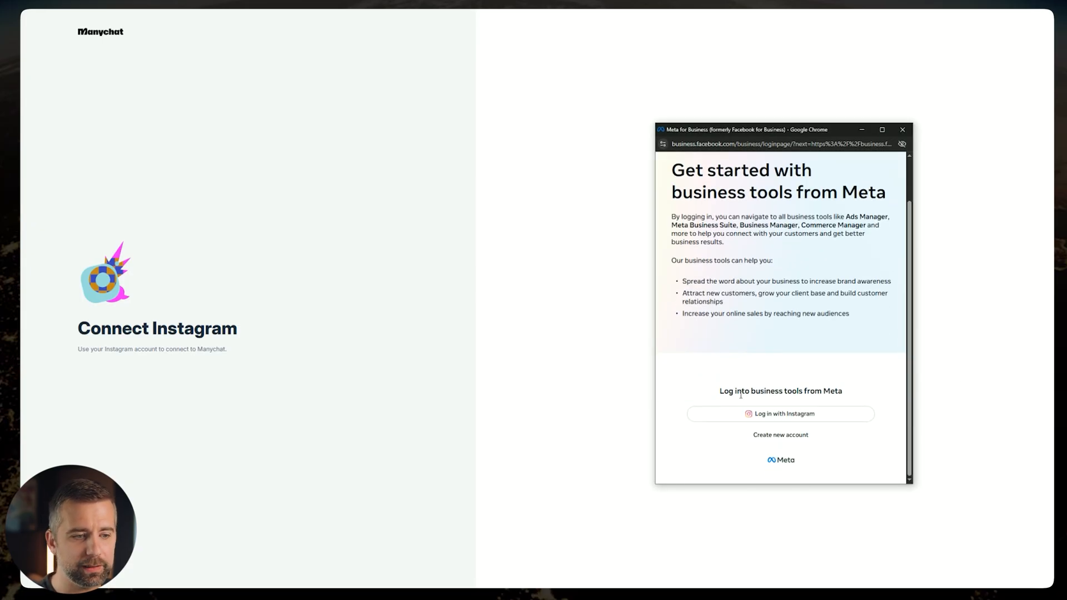
{"action": "mouse_move", "coordinate": [833, 422]}
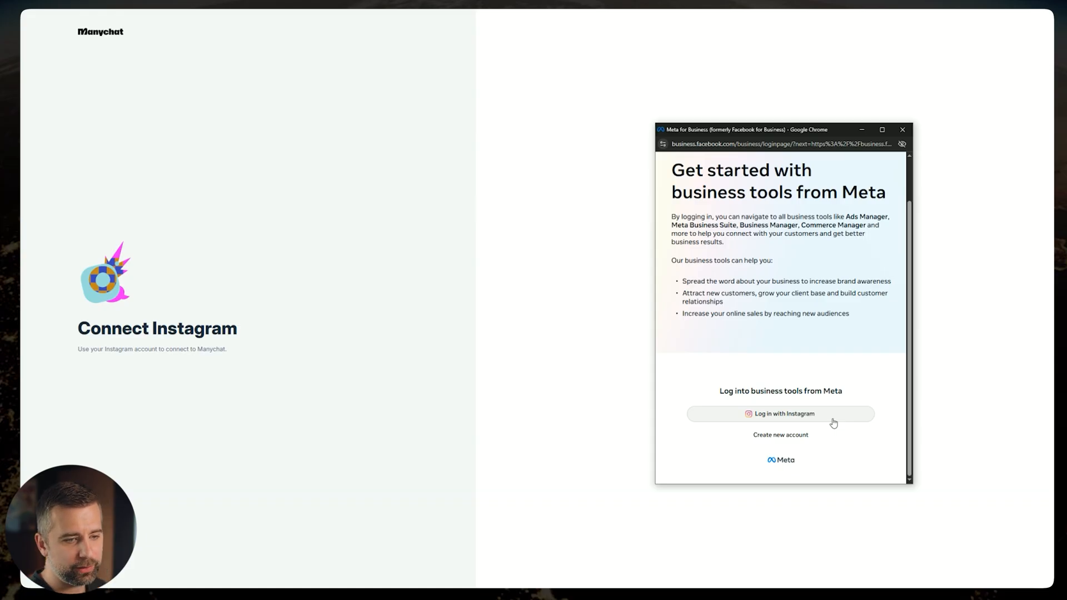
{"action": "mouse_move", "coordinate": [721, 430]}
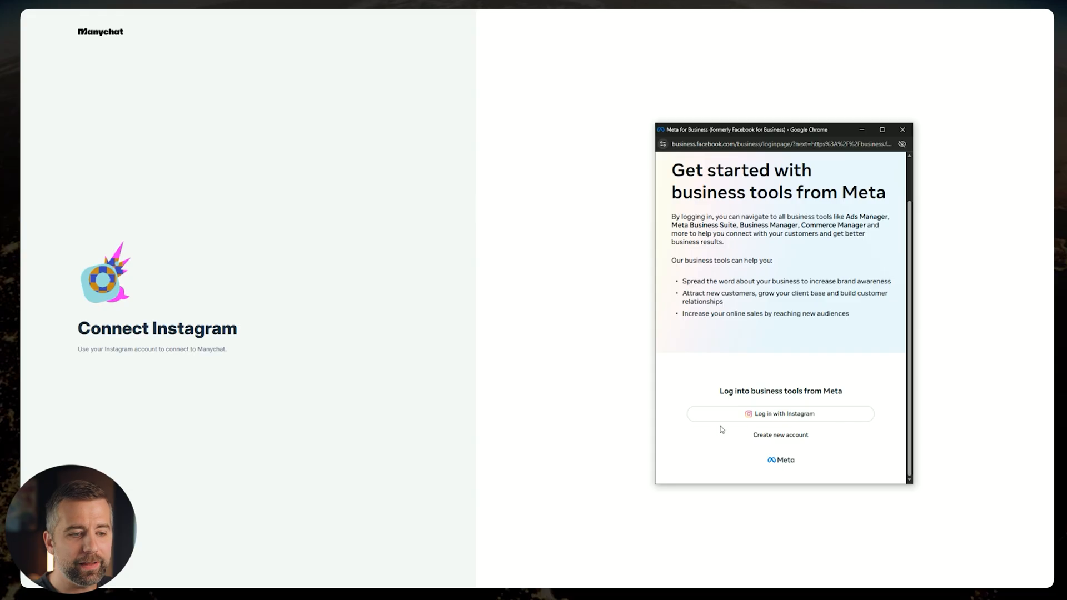
{"action": "mouse_move", "coordinate": [819, 395]}
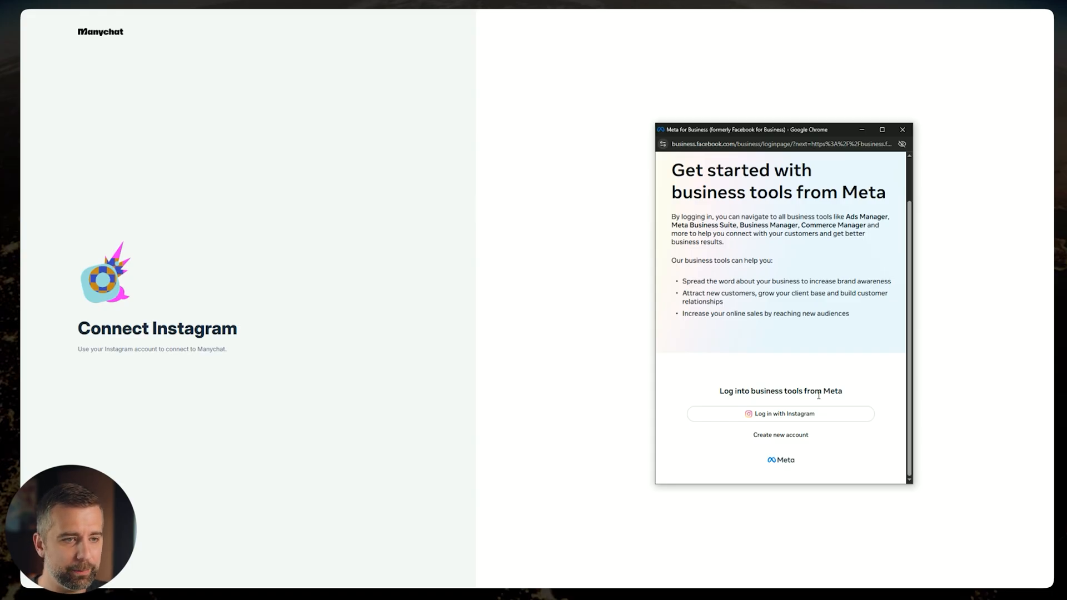
{"action": "mouse_move", "coordinate": [774, 291]}
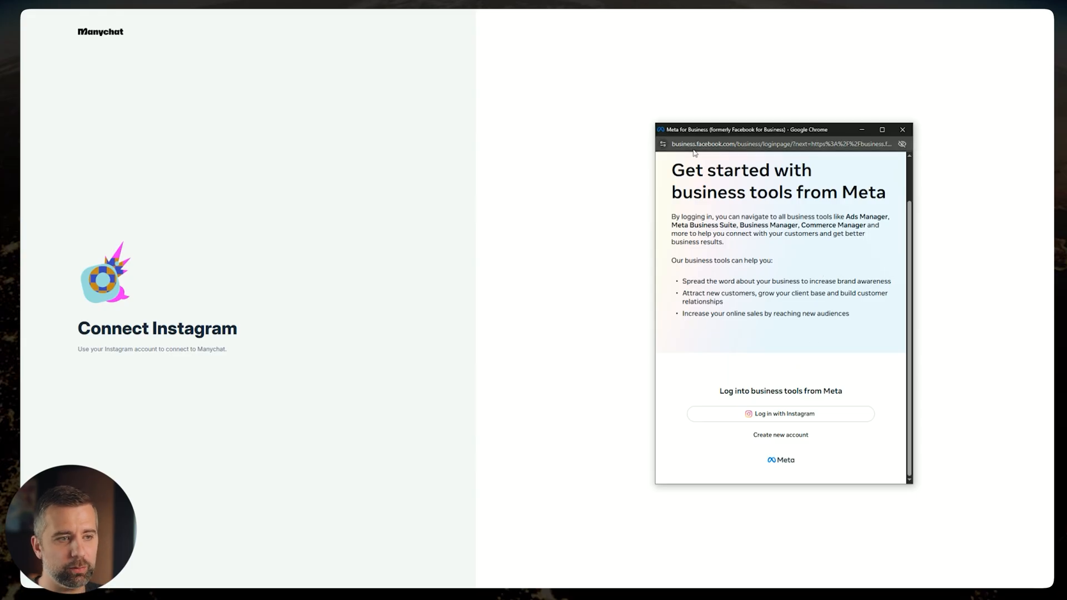
Copy the Meta login URL into a Google Doc and select the default_business_login_option=IG parameter.
{"action": "left_click", "coordinate": [780, 143]}
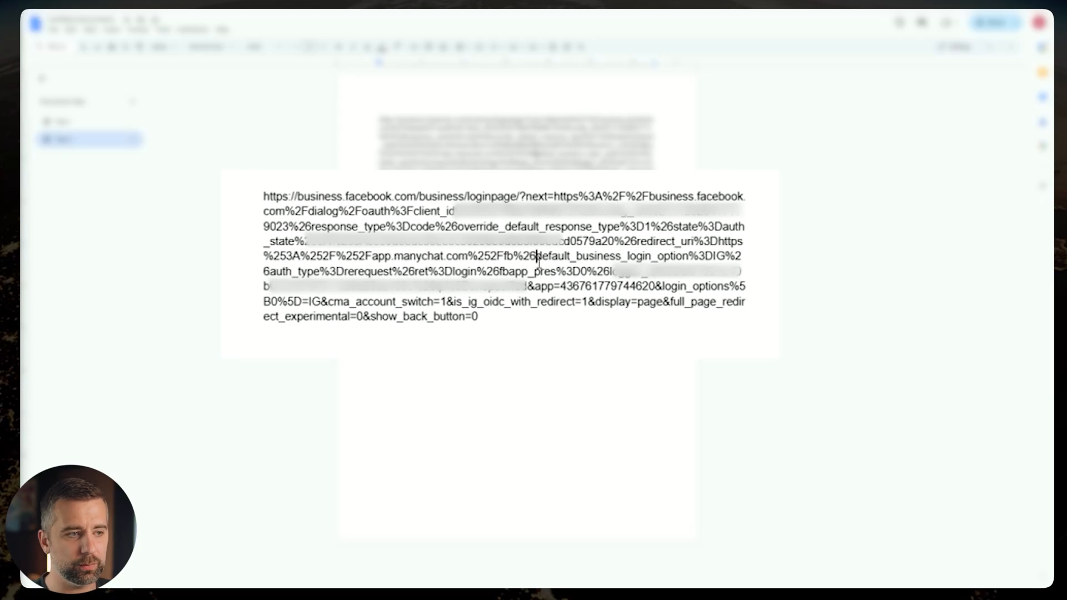
{"action": "double_click", "coordinate": [579, 257]}
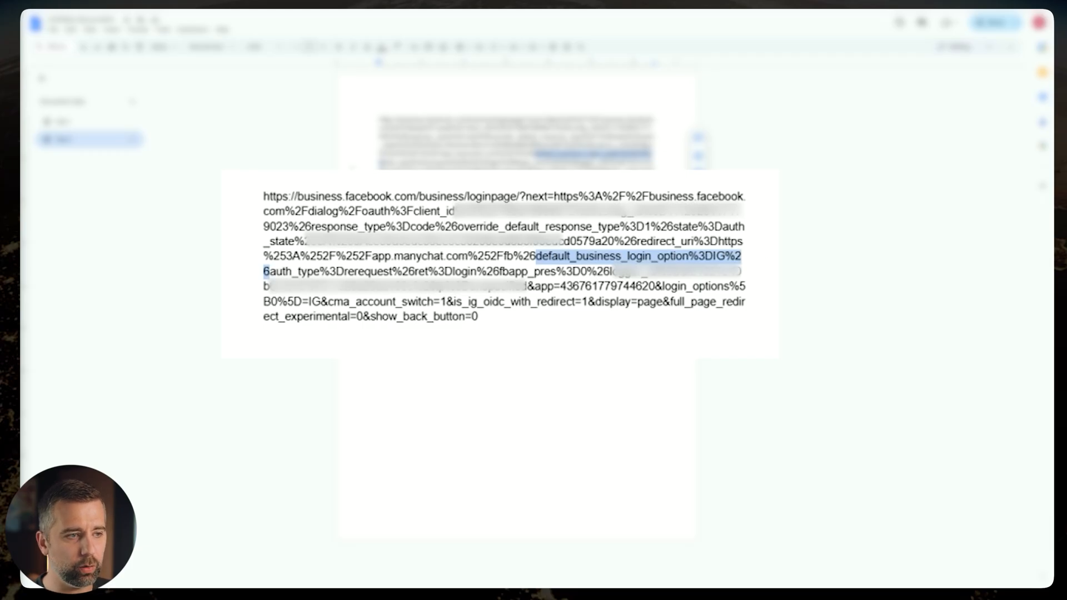
{"action": "mouse_move", "coordinate": [644, 355]}
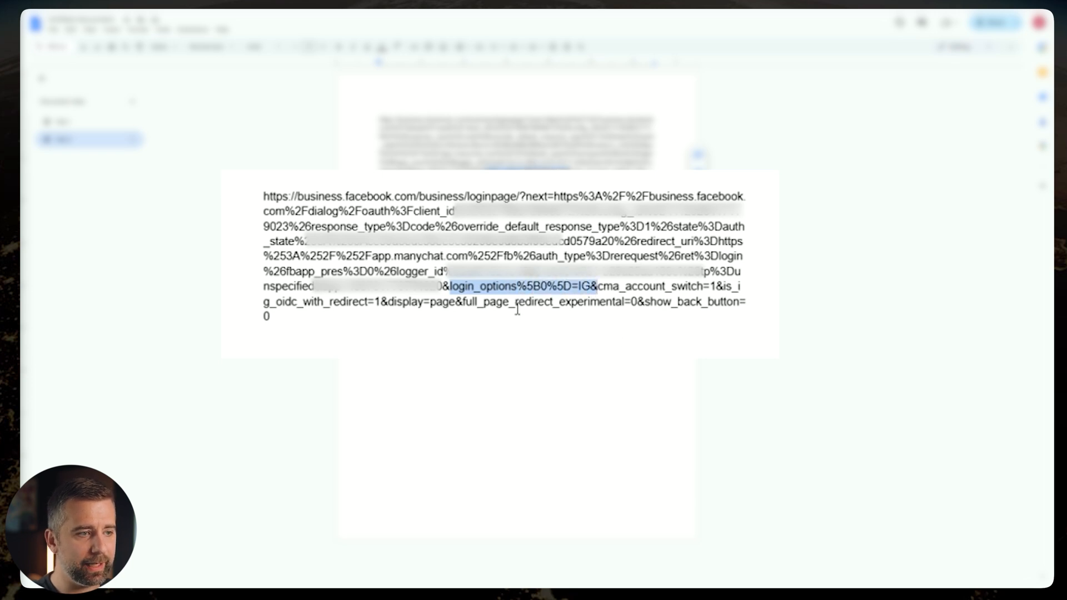
{"action": "mouse_move", "coordinate": [457, 307]}
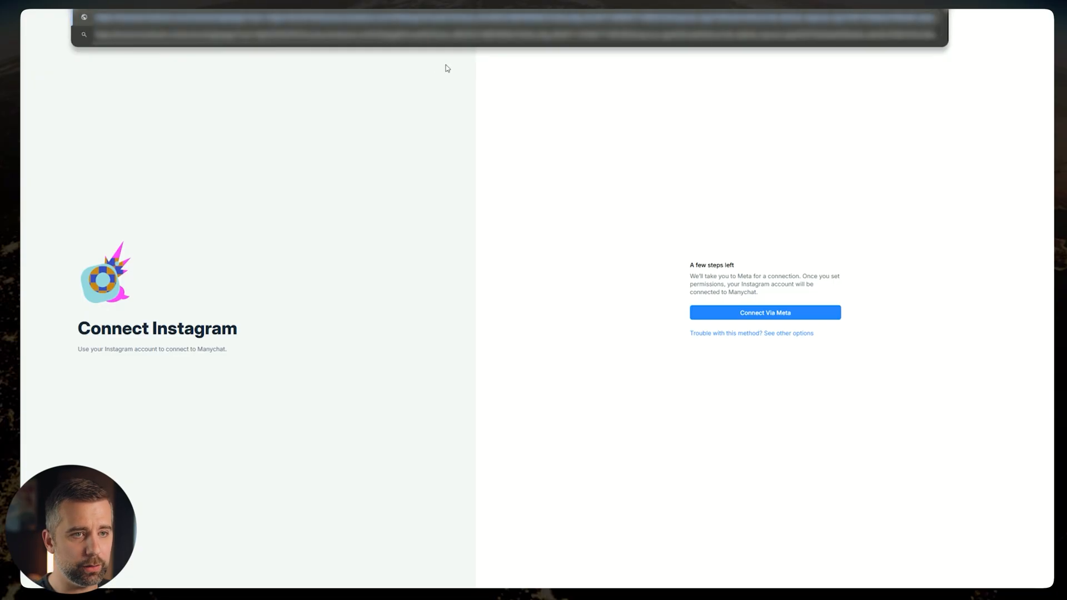
Load the trimmed Meta login URL so the page offers Facebook login.
{"action": "left_click", "coordinate": [764, 312]}
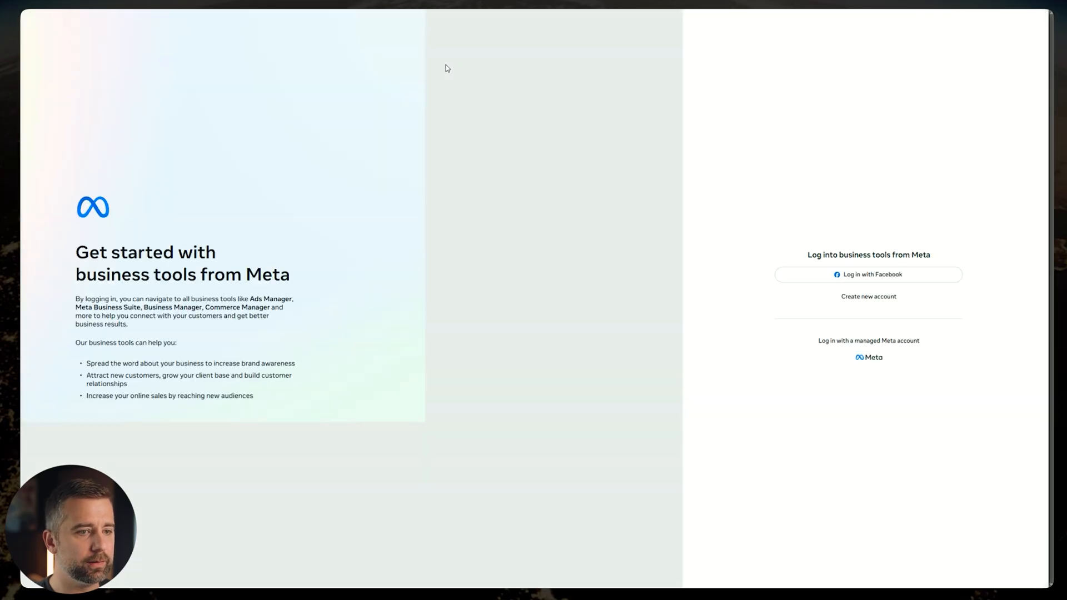
{"action": "mouse_move", "coordinate": [815, 201]}
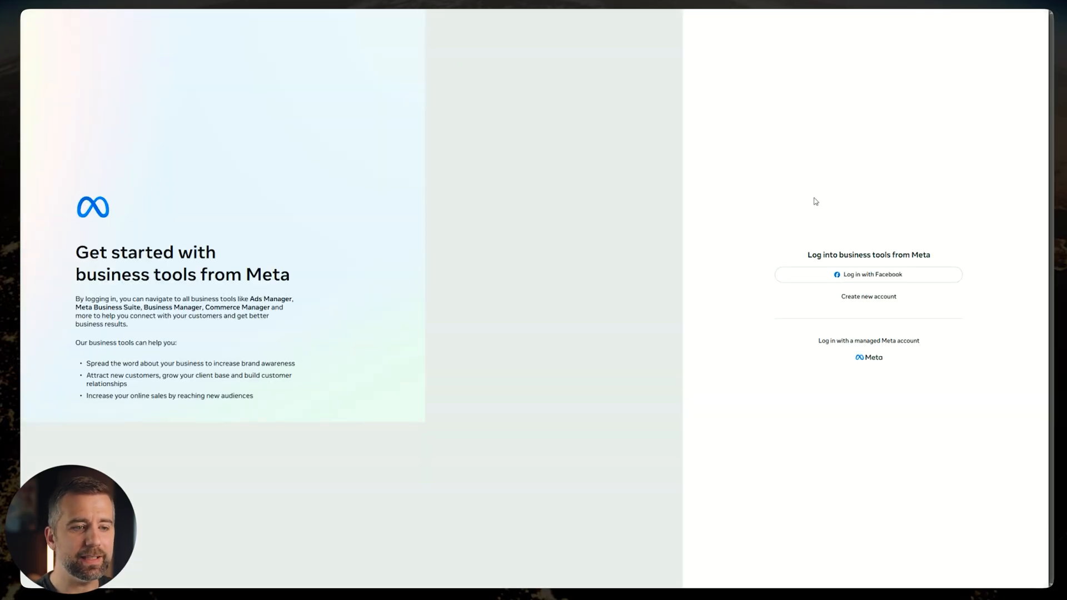
{"action": "mouse_move", "coordinate": [873, 284]}
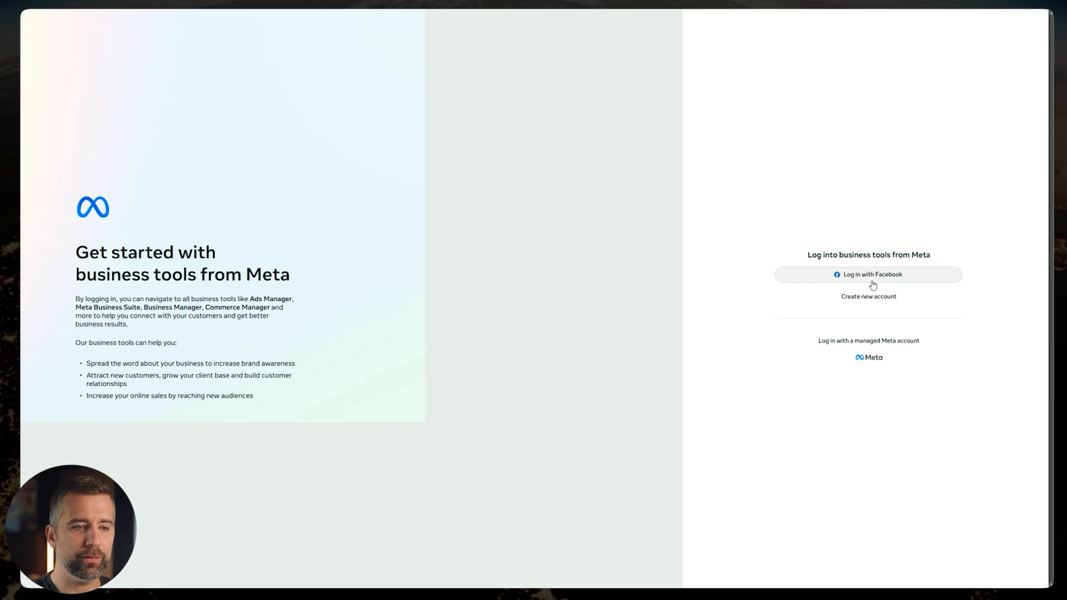